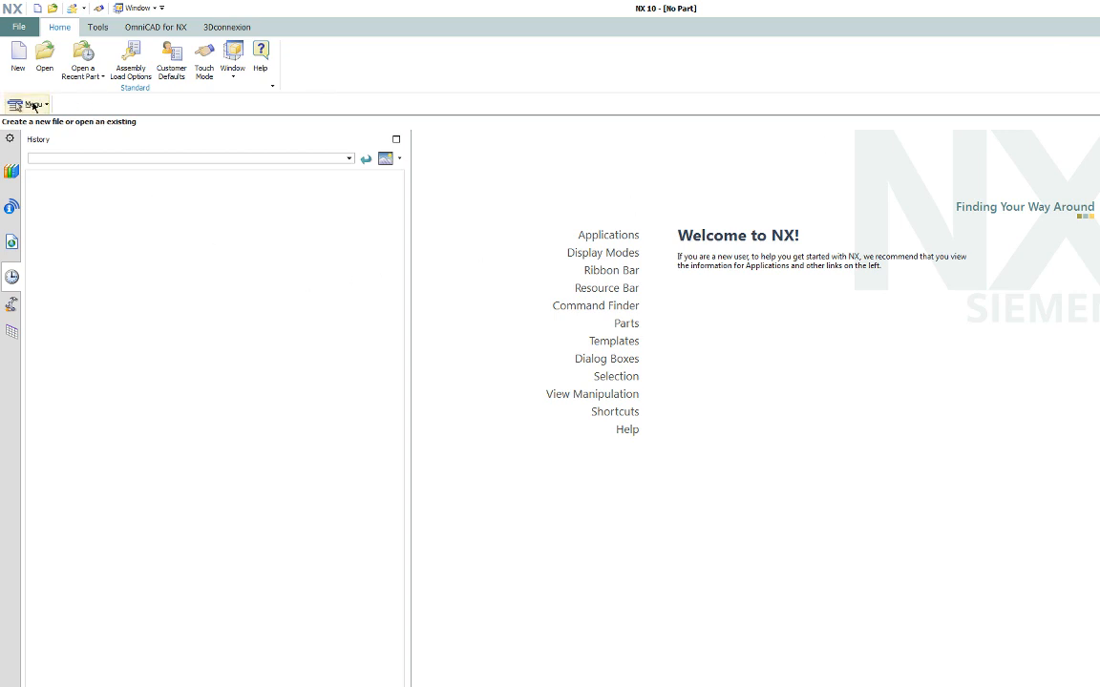
Open the main Menu to browse Assemblies > Cloning commands
left_click(27, 104)
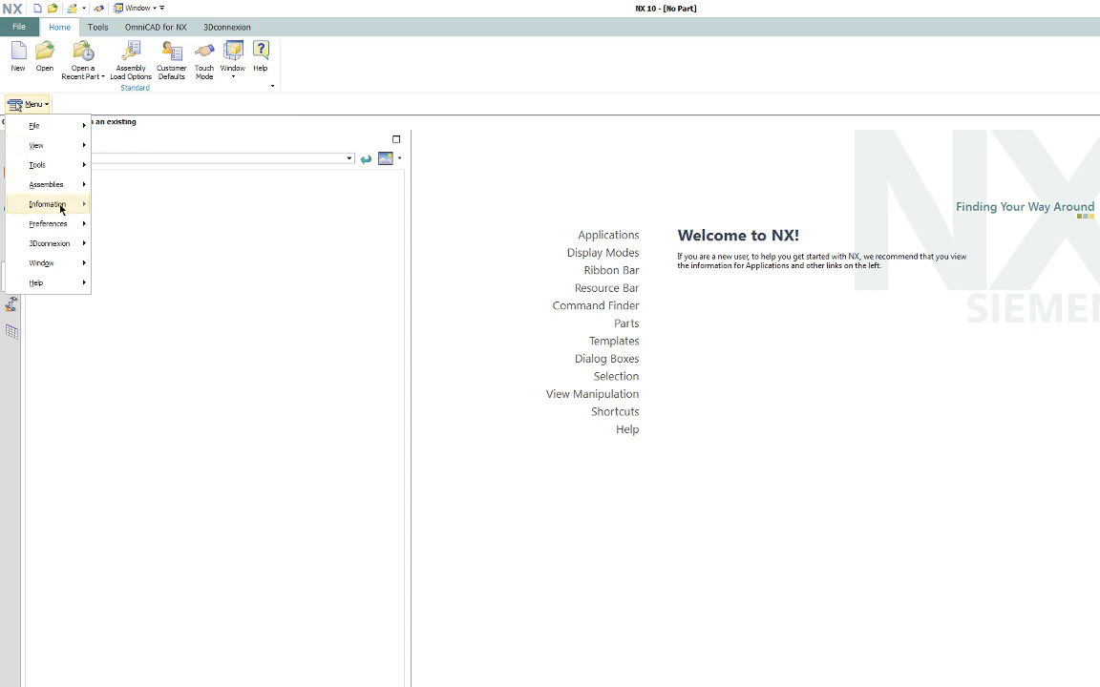
mouse_move(46, 184)
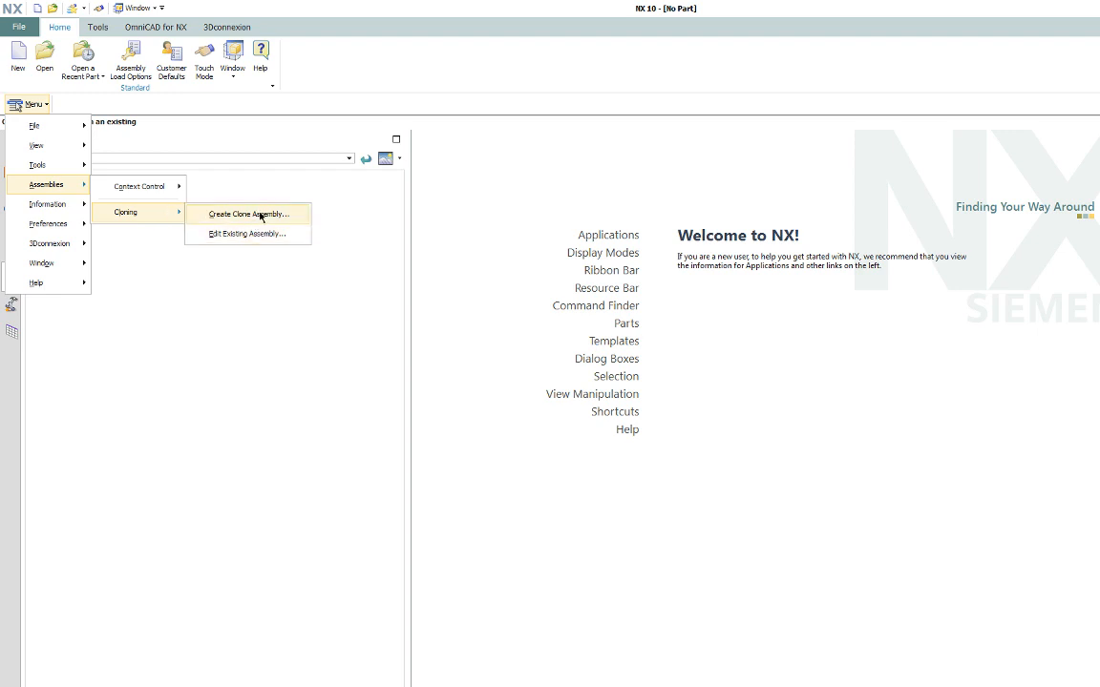
Start Create Clone Assembly and set the information report detail to Full
left_click(247, 213)
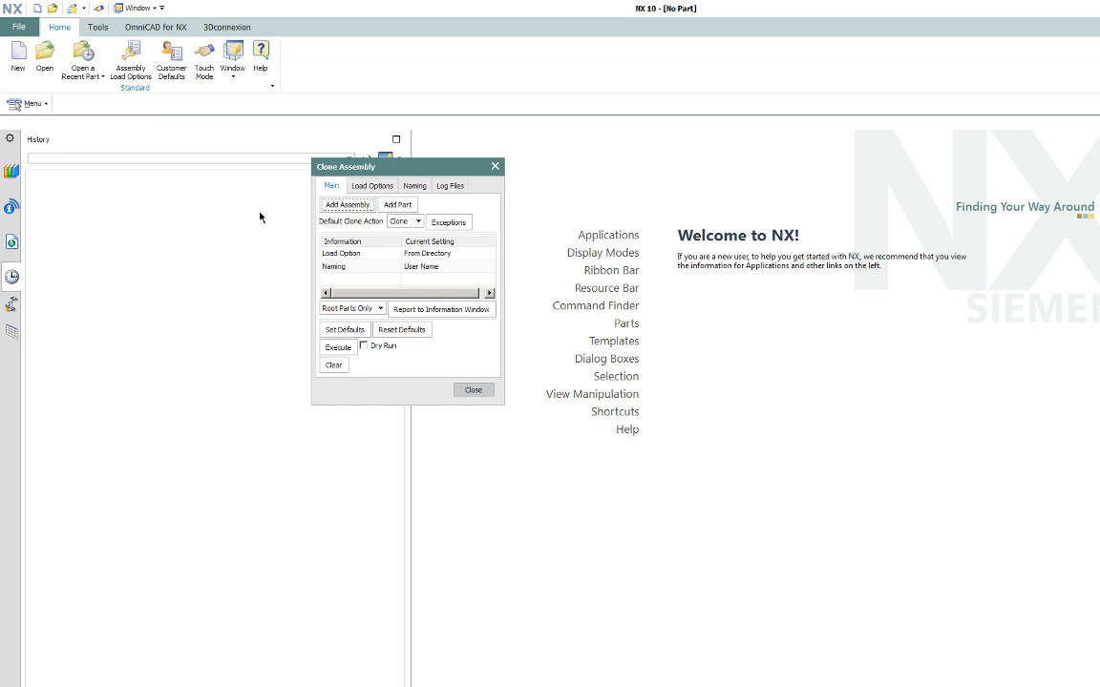
mouse_move(254, 309)
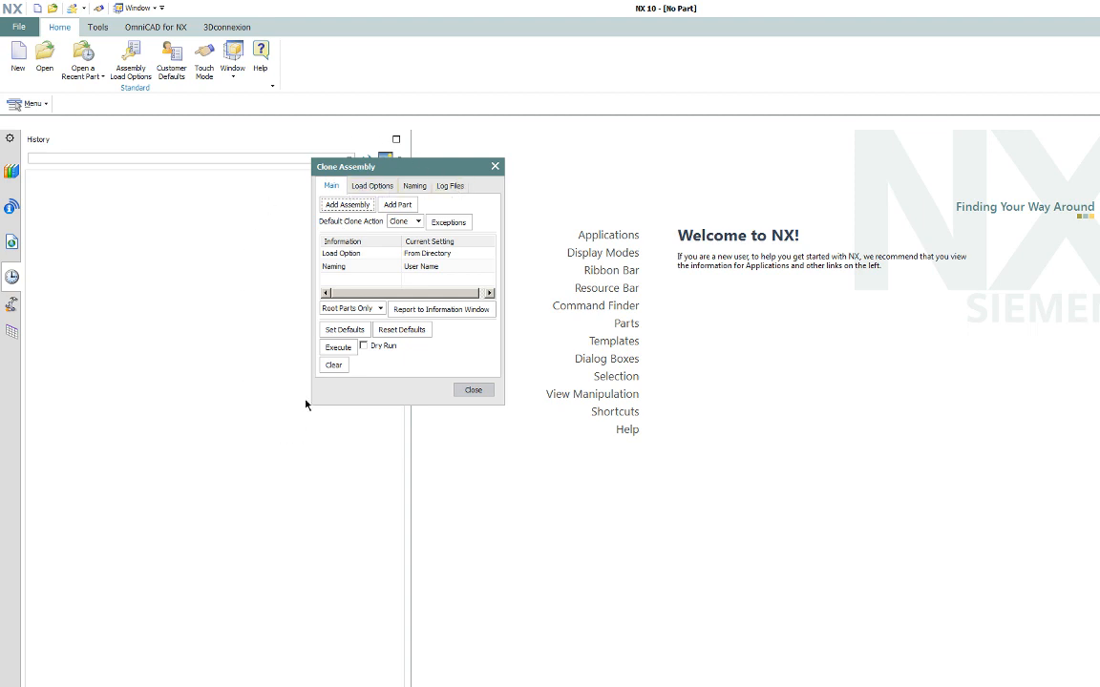
mouse_move(333, 219)
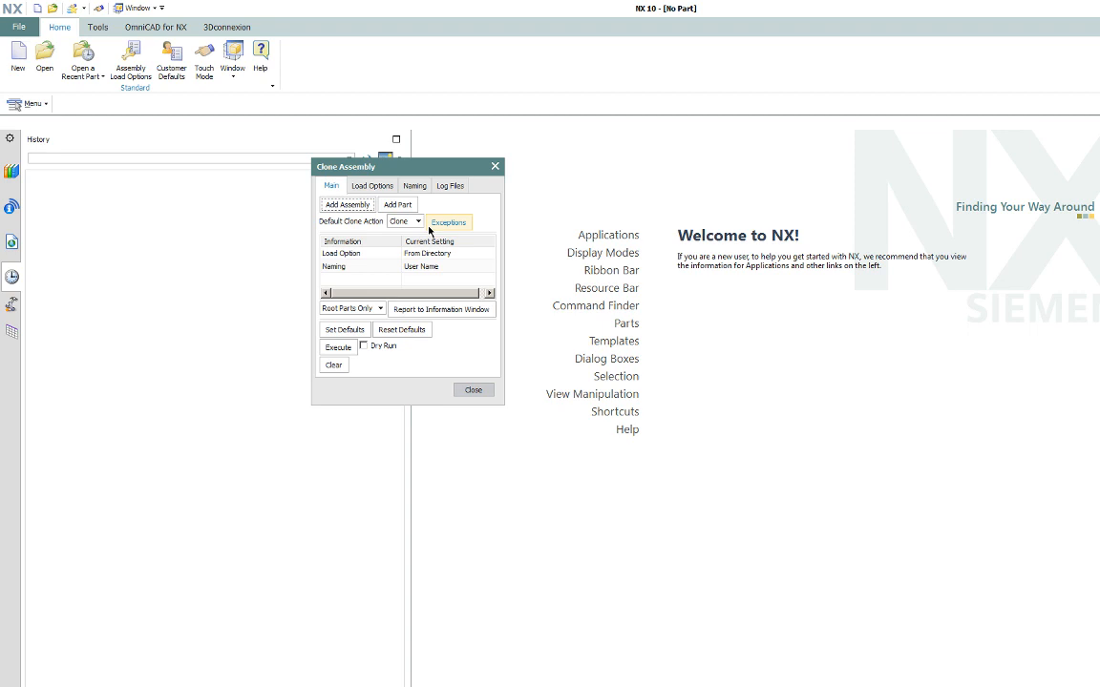
mouse_move(408, 379)
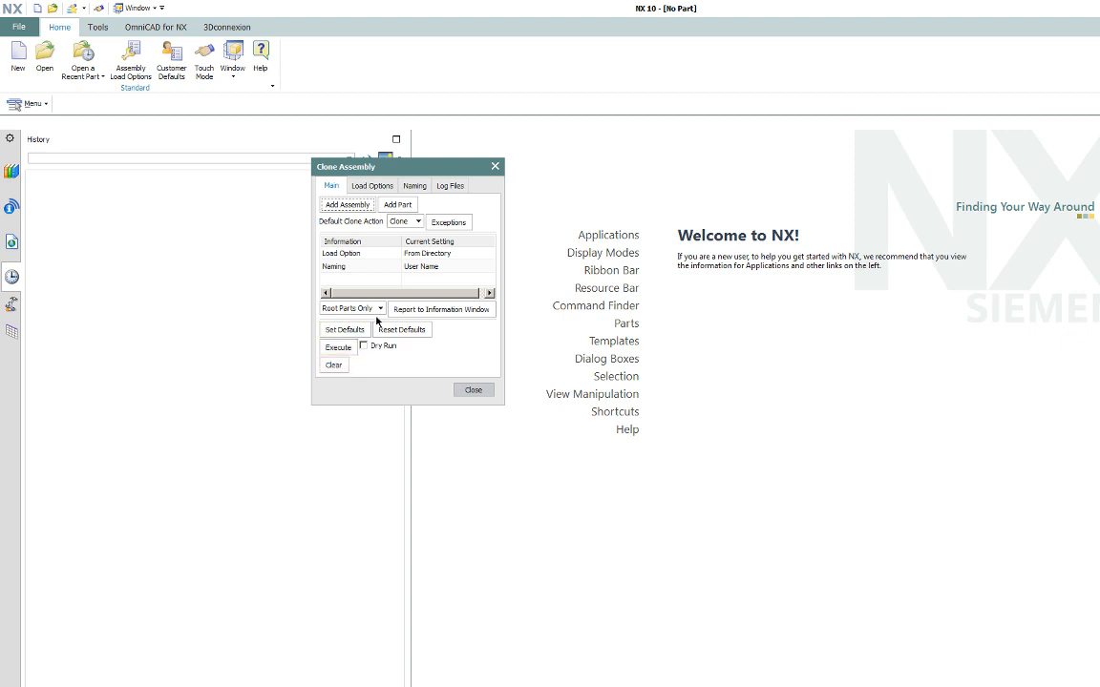
mouse_move(291, 236)
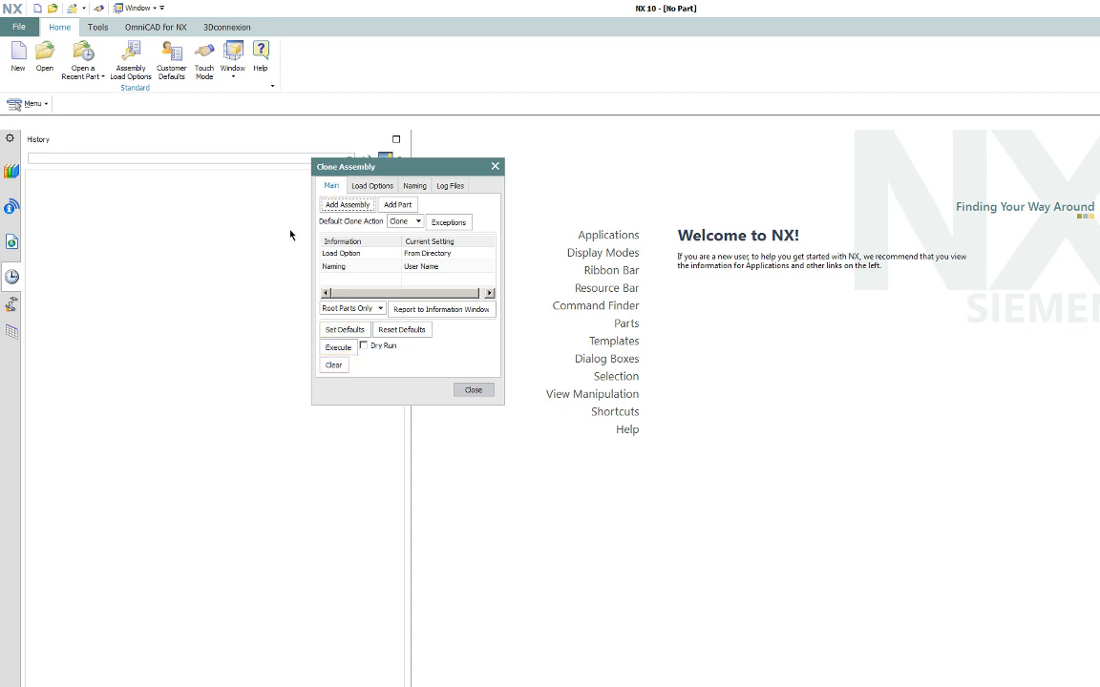
left_click(379, 307)
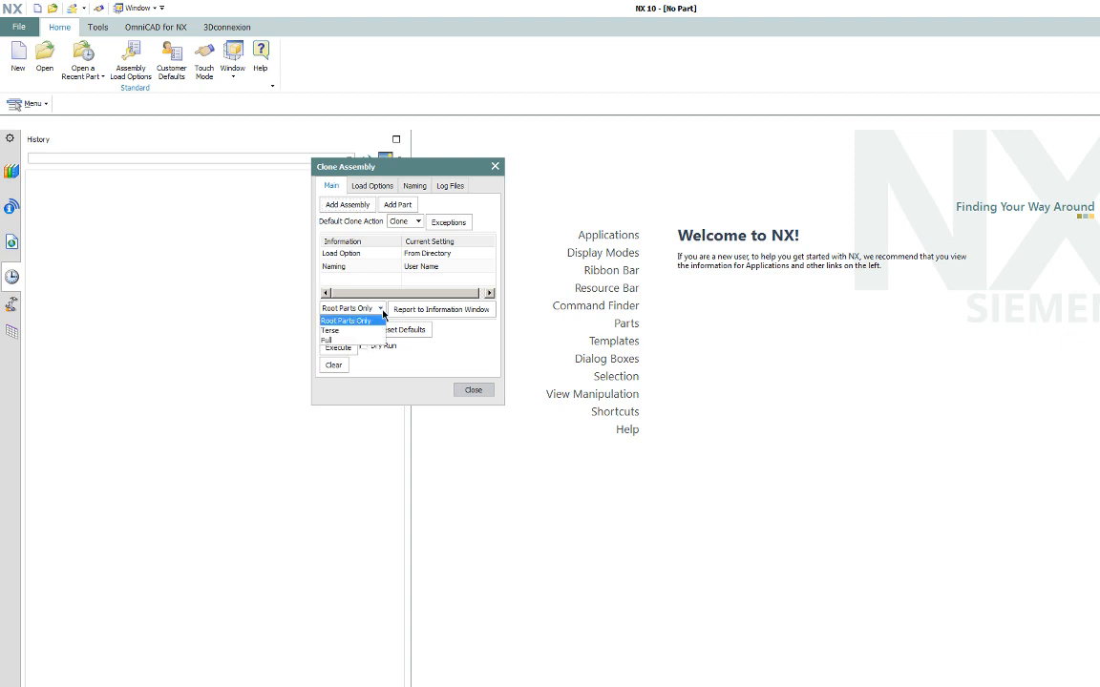
mouse_move(329, 340)
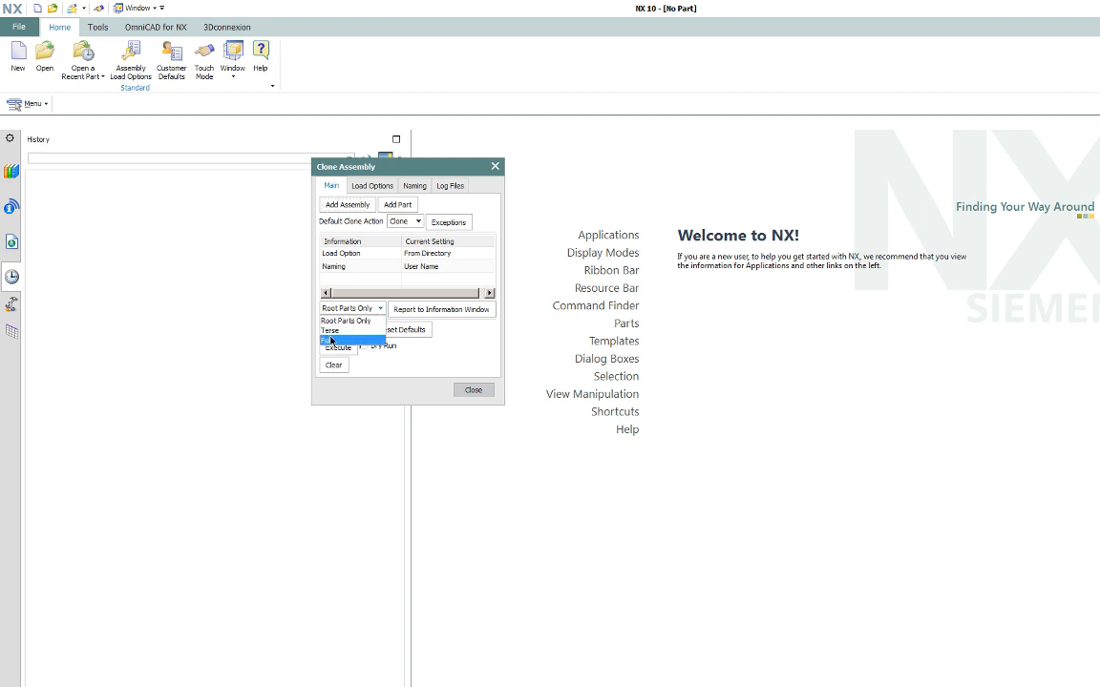
left_click(339, 341)
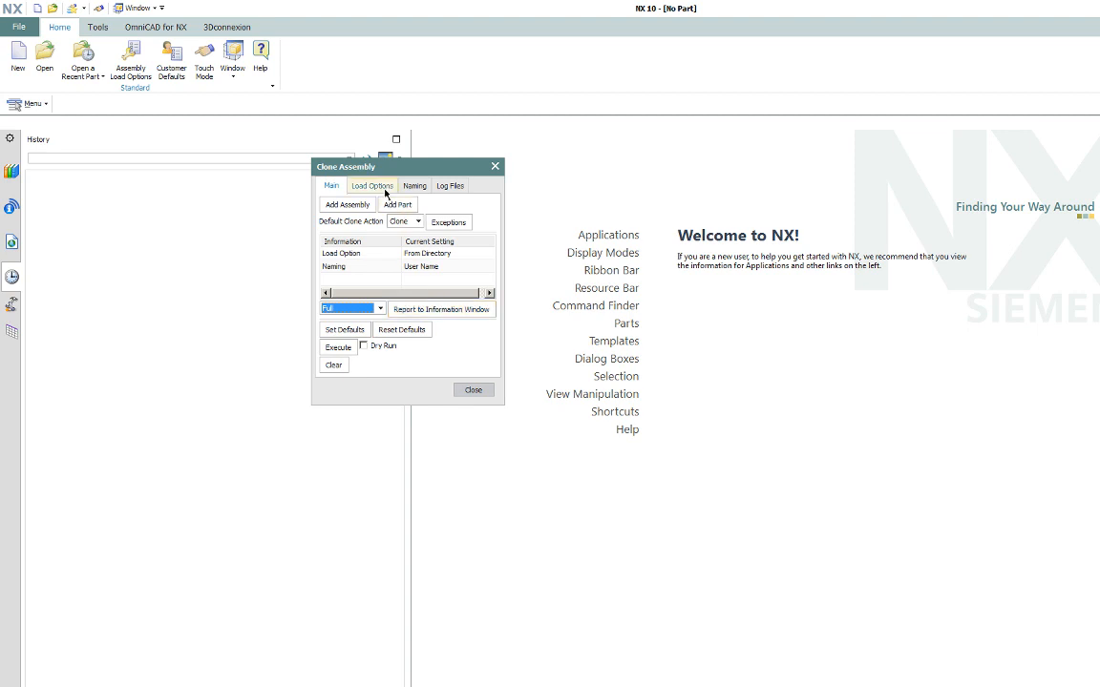
Add '2011-08-30 QCA10 Top Assembly -D-_asm.prt' as the assembly to clone
left_click(371, 185)
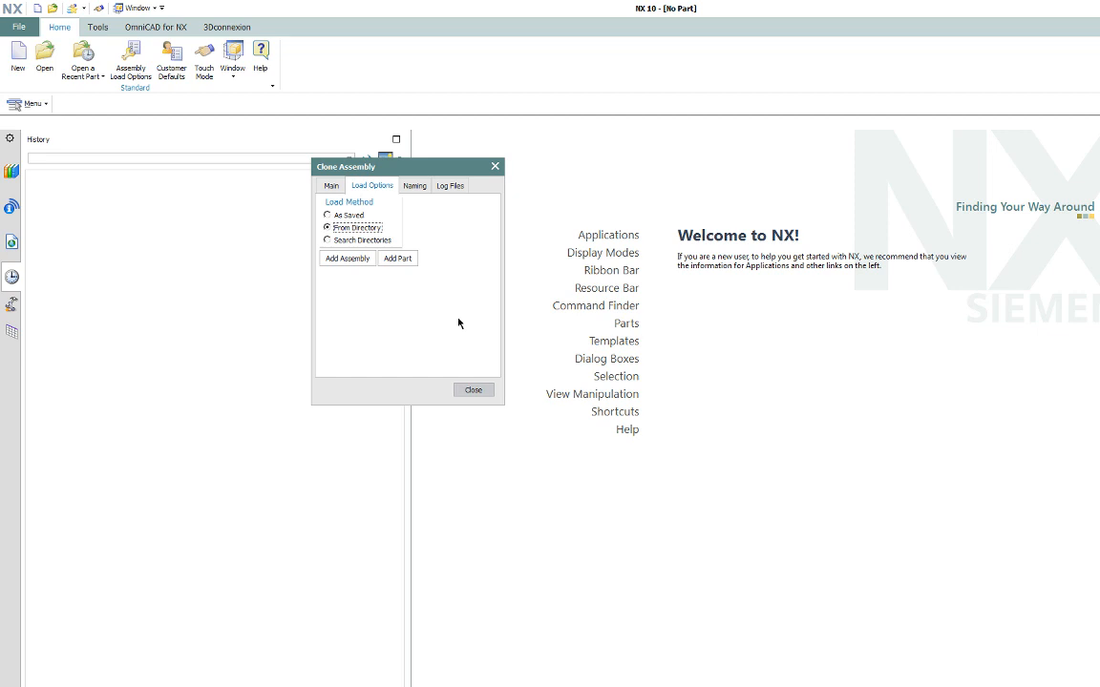
mouse_move(429, 314)
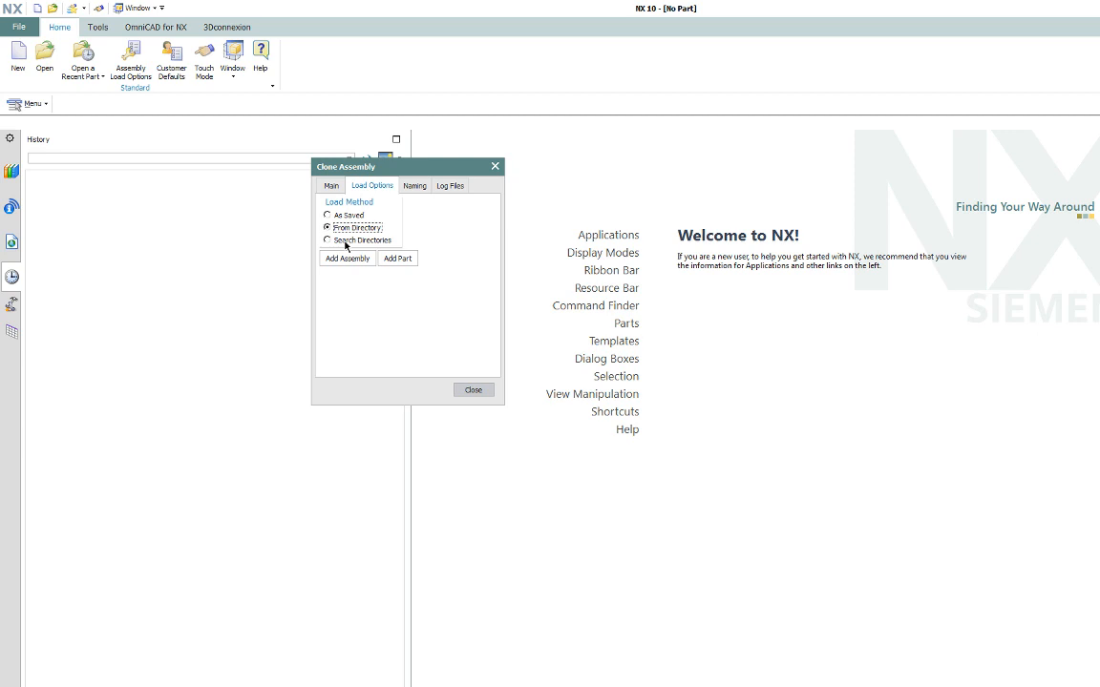
left_click(347, 258)
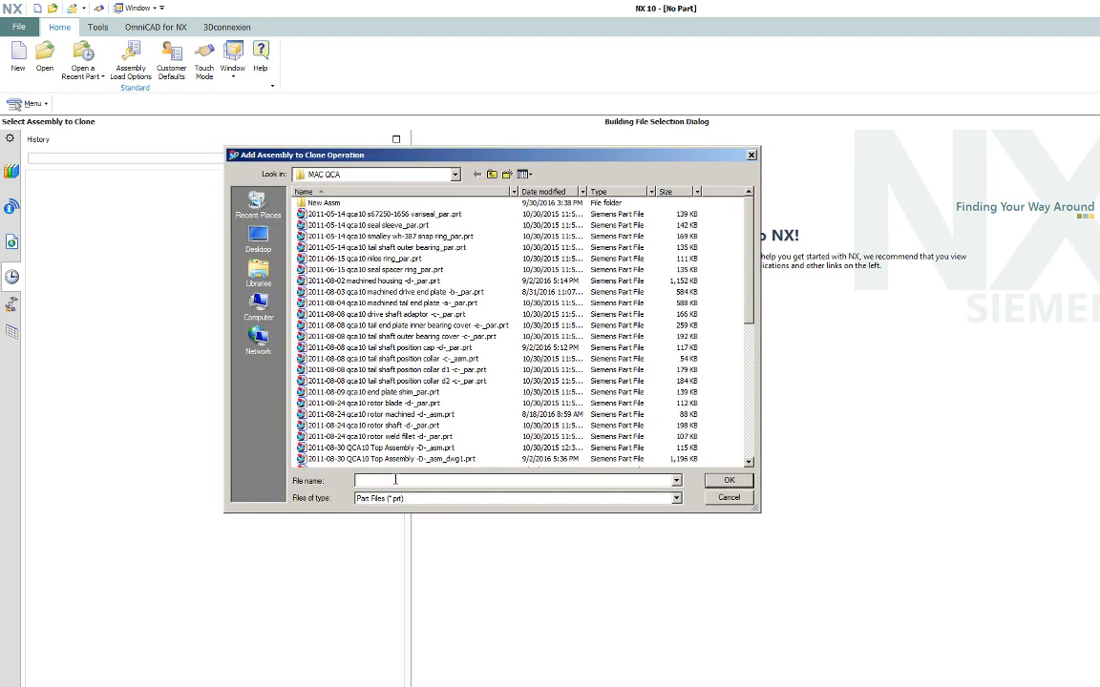
left_click(400, 448)
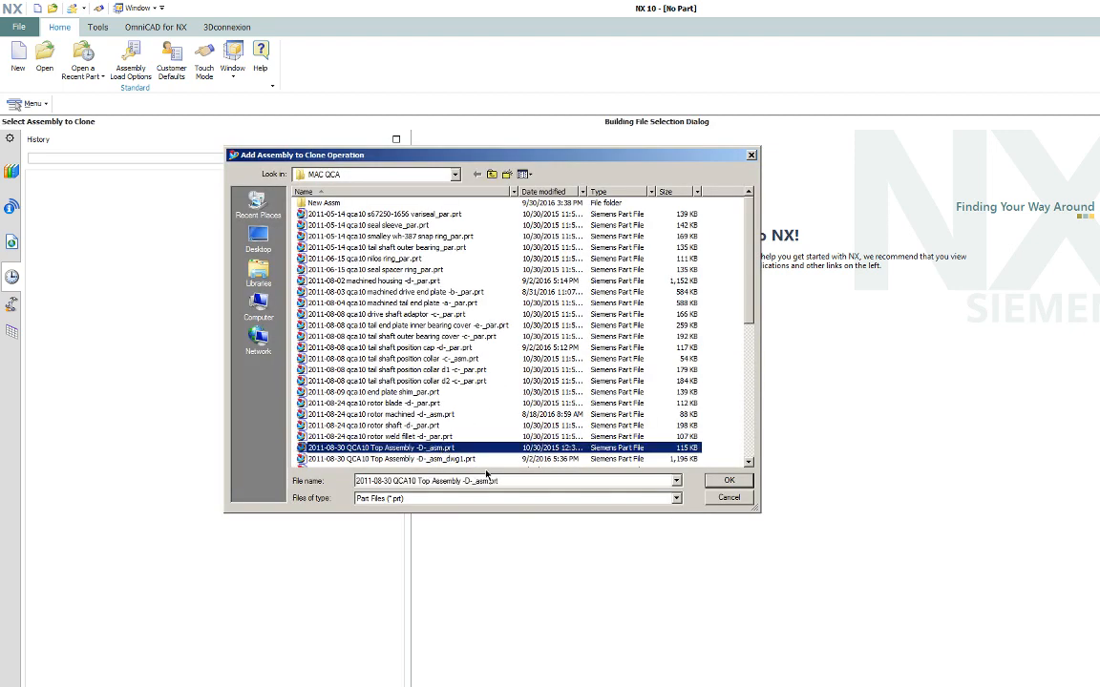
left_click(728, 480)
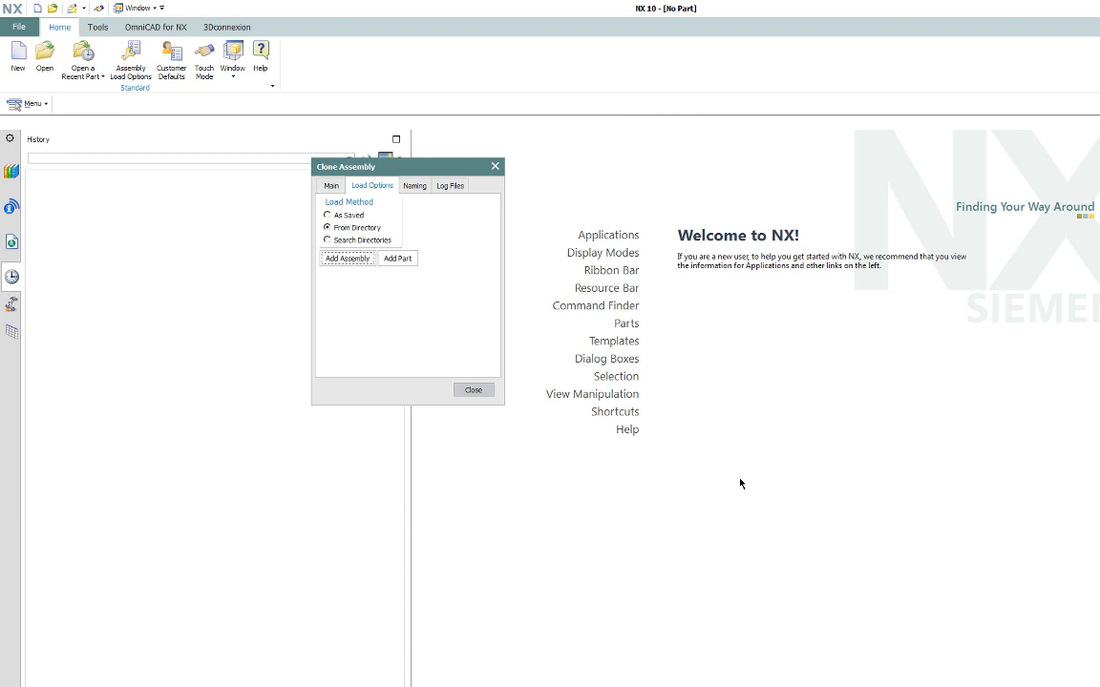
mouse_move(723, 464)
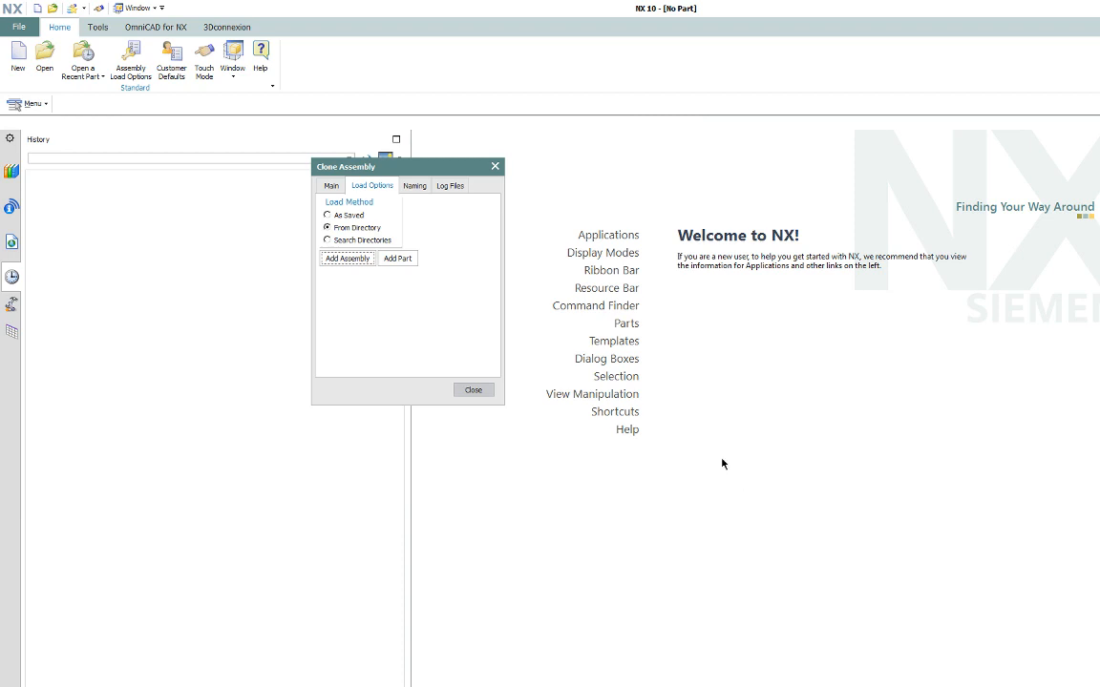
mouse_move(414, 185)
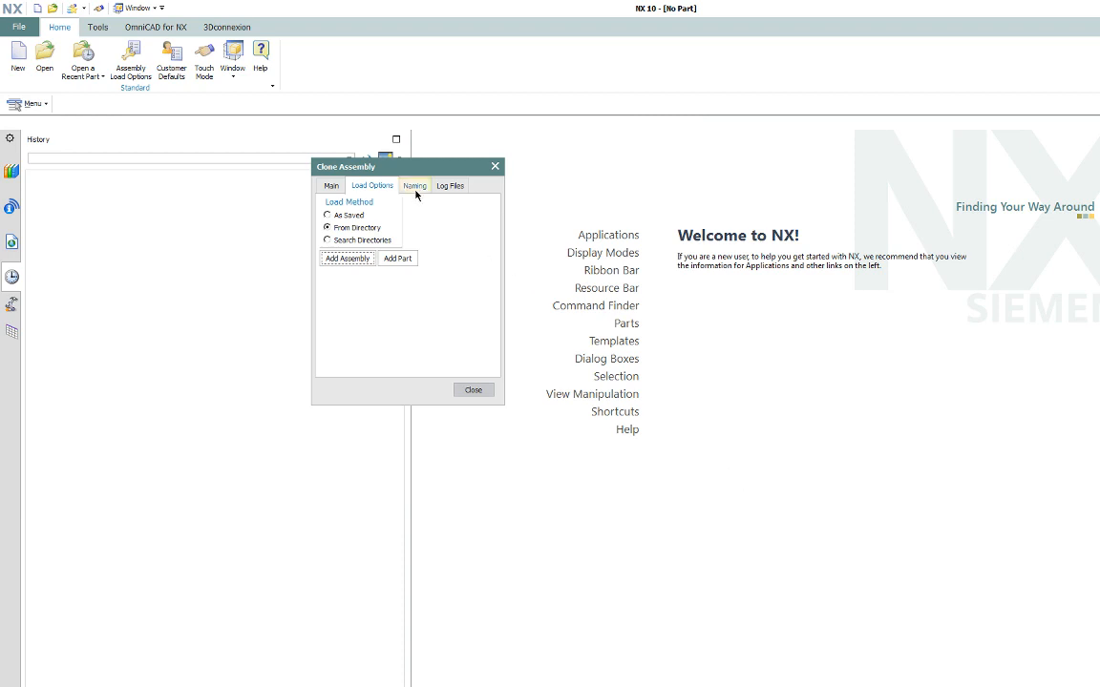
Define a naming rule that adds the prefix 'REF_' to cloned parts
left_click(413, 185)
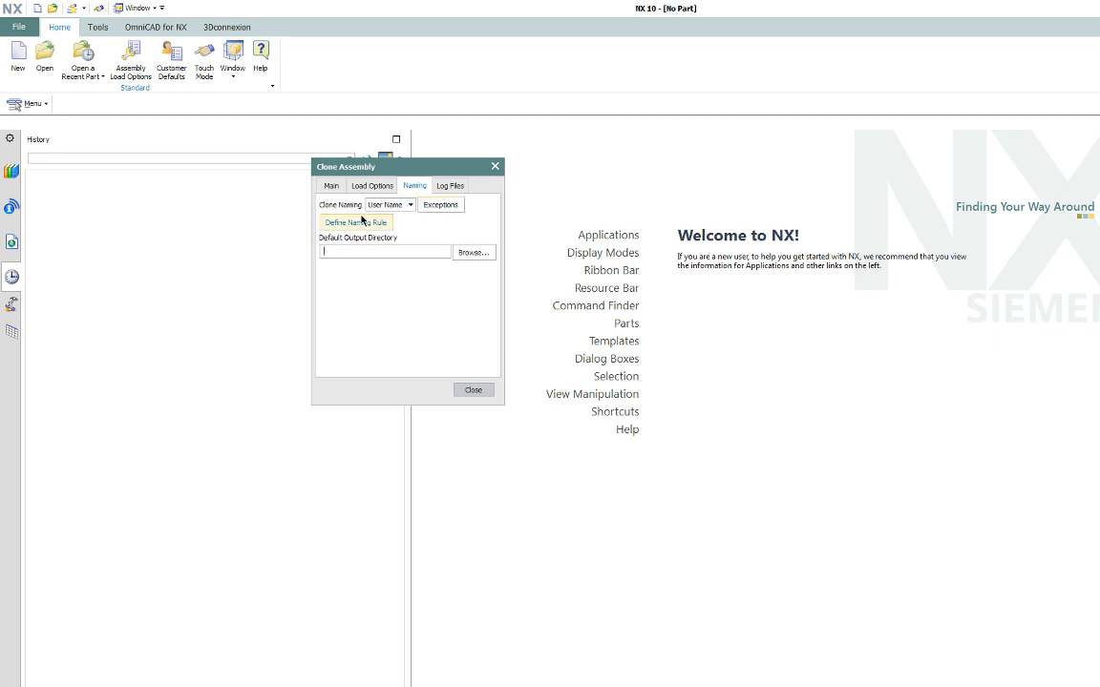
left_click(355, 221)
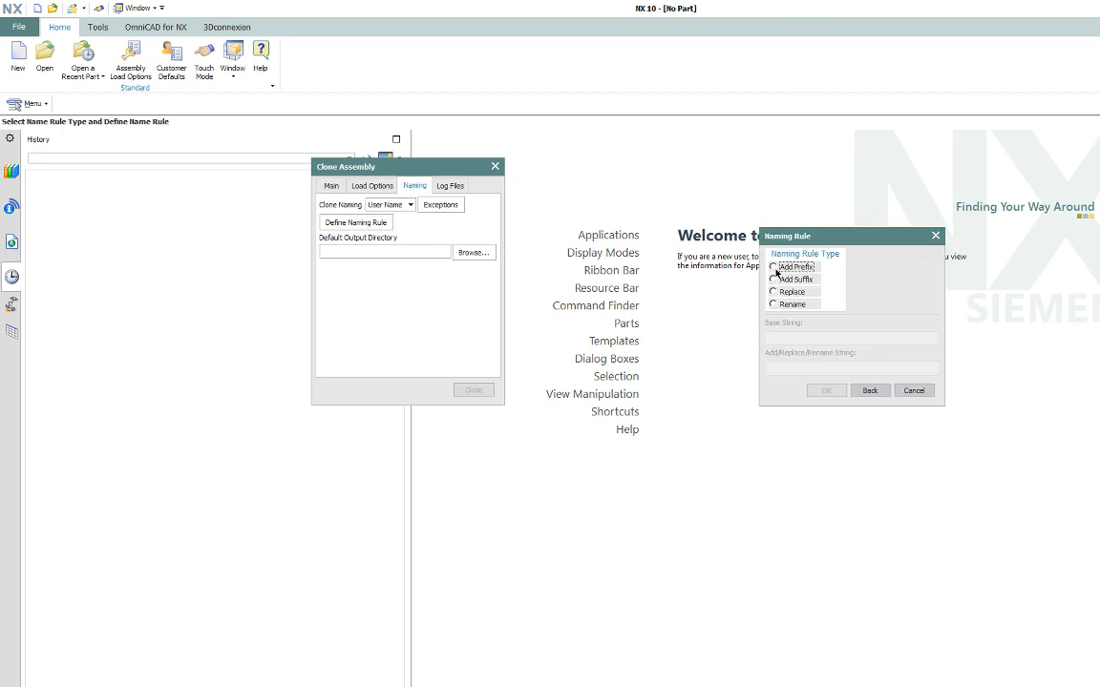
left_click(773, 268)
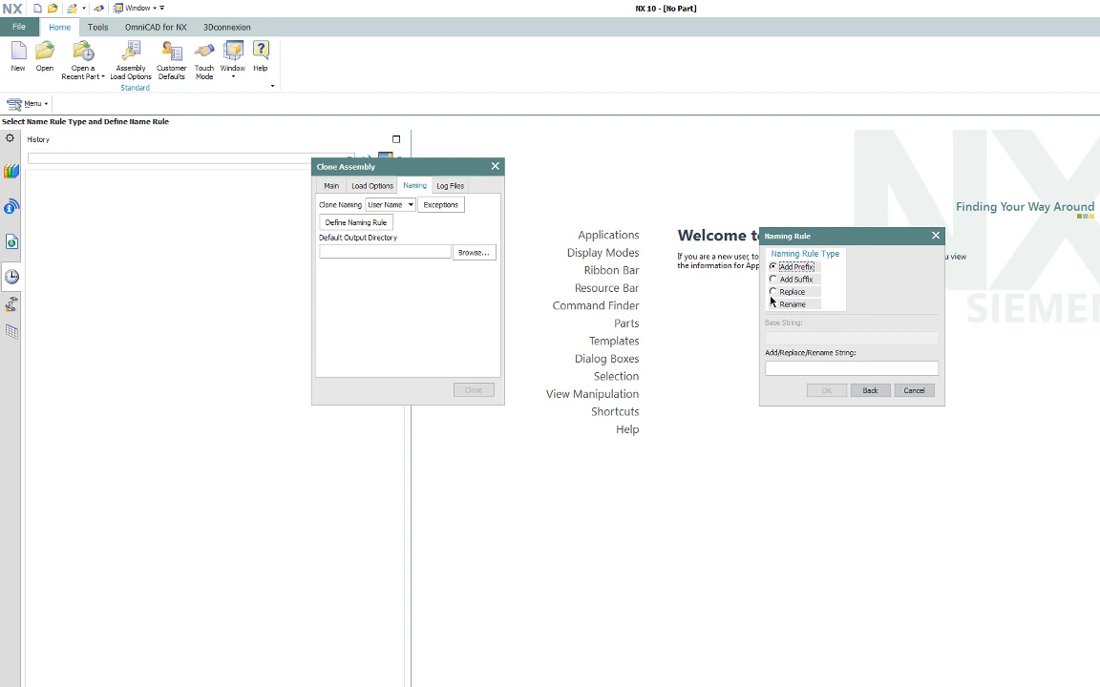
mouse_move(802, 324)
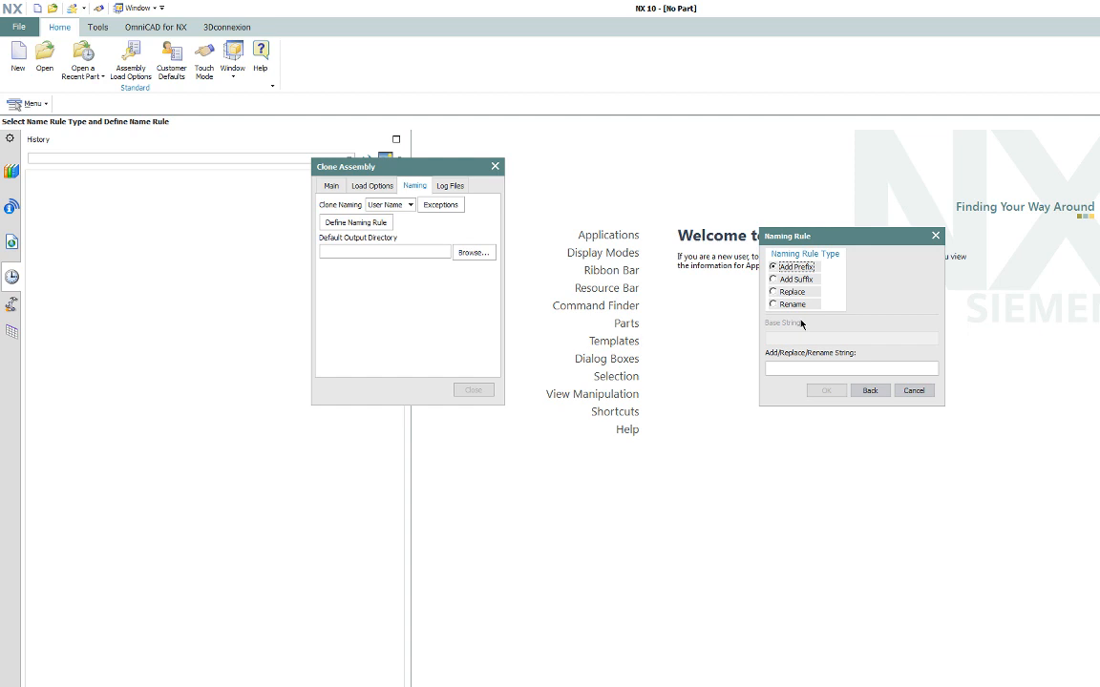
mouse_move(800, 363)
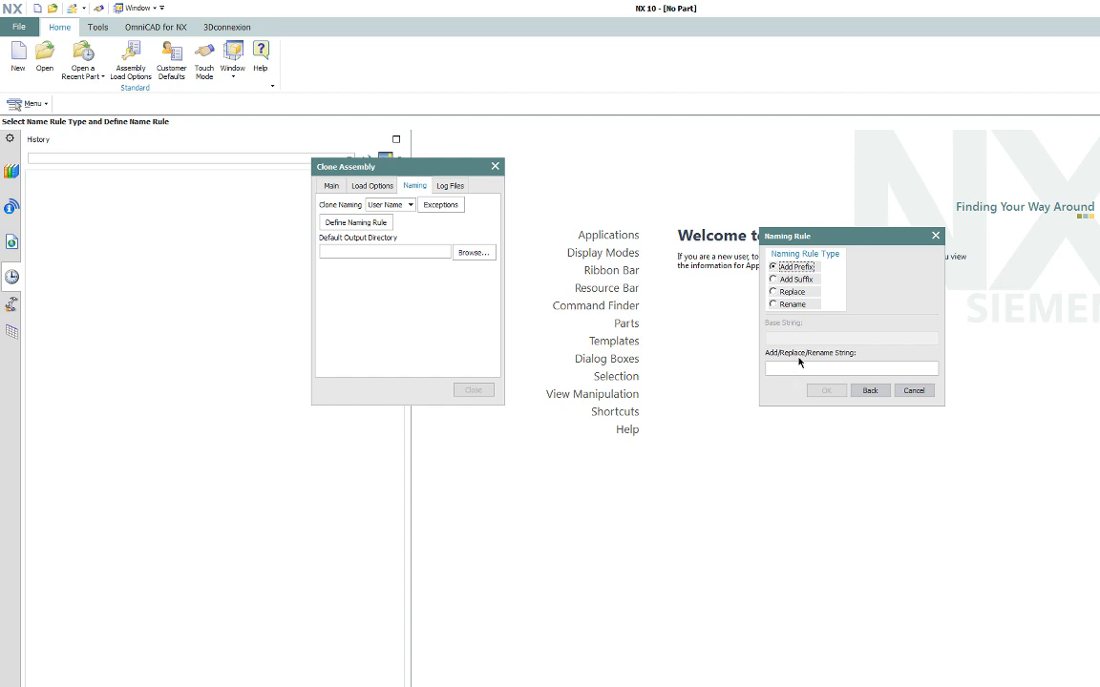
left_click(850, 367)
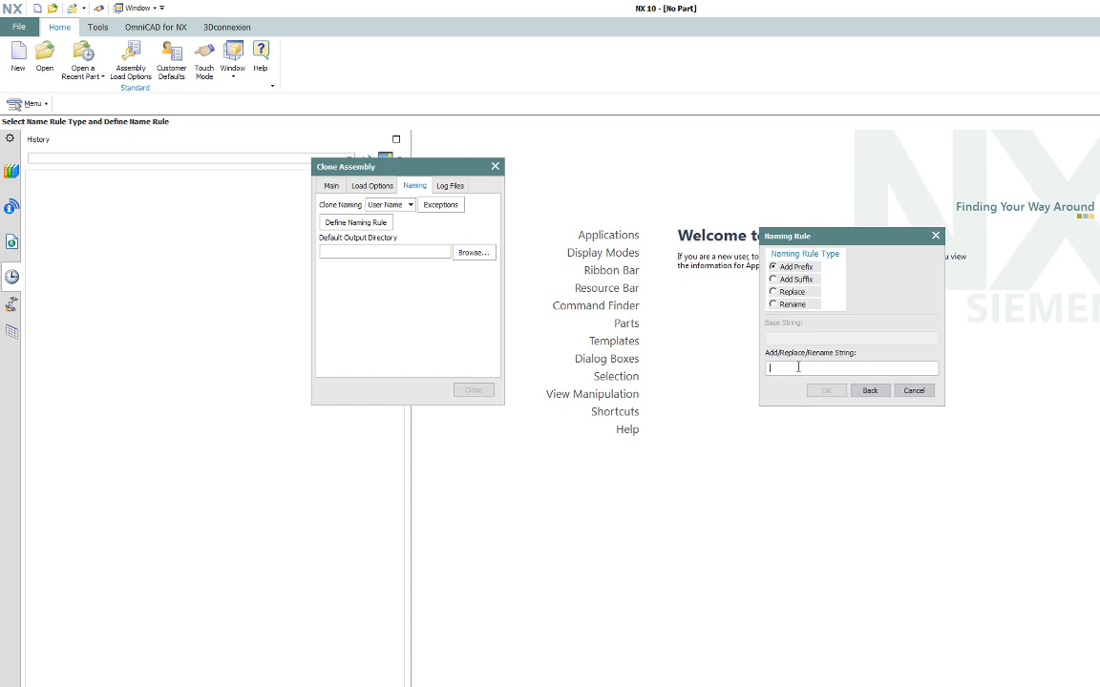
type("REF")
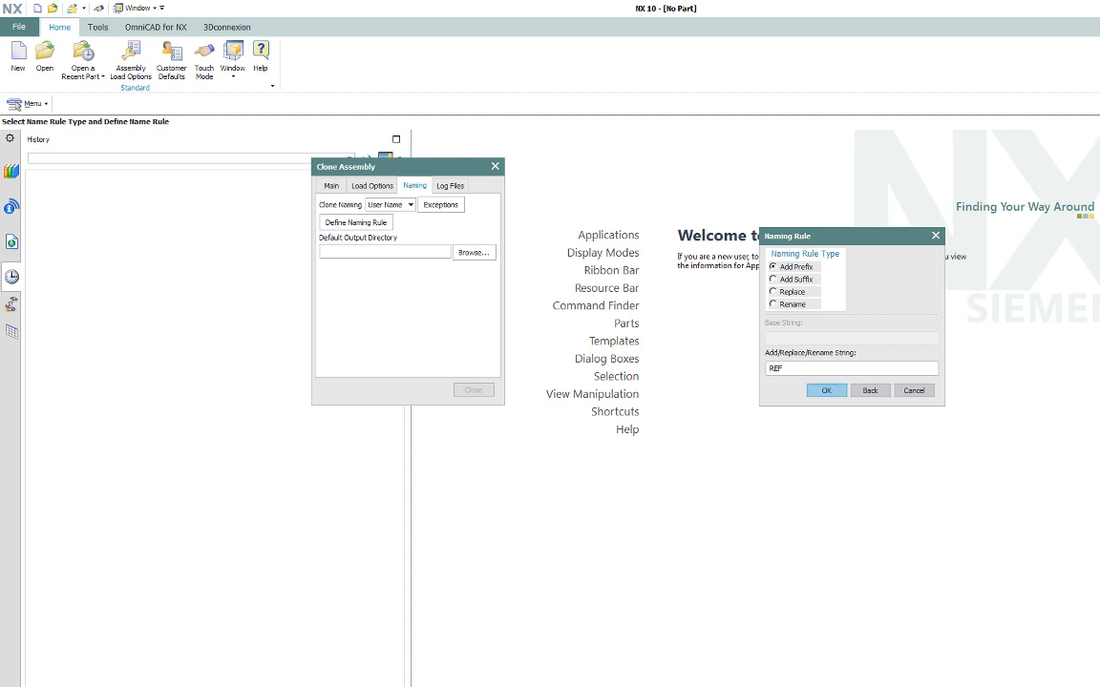
type("_")
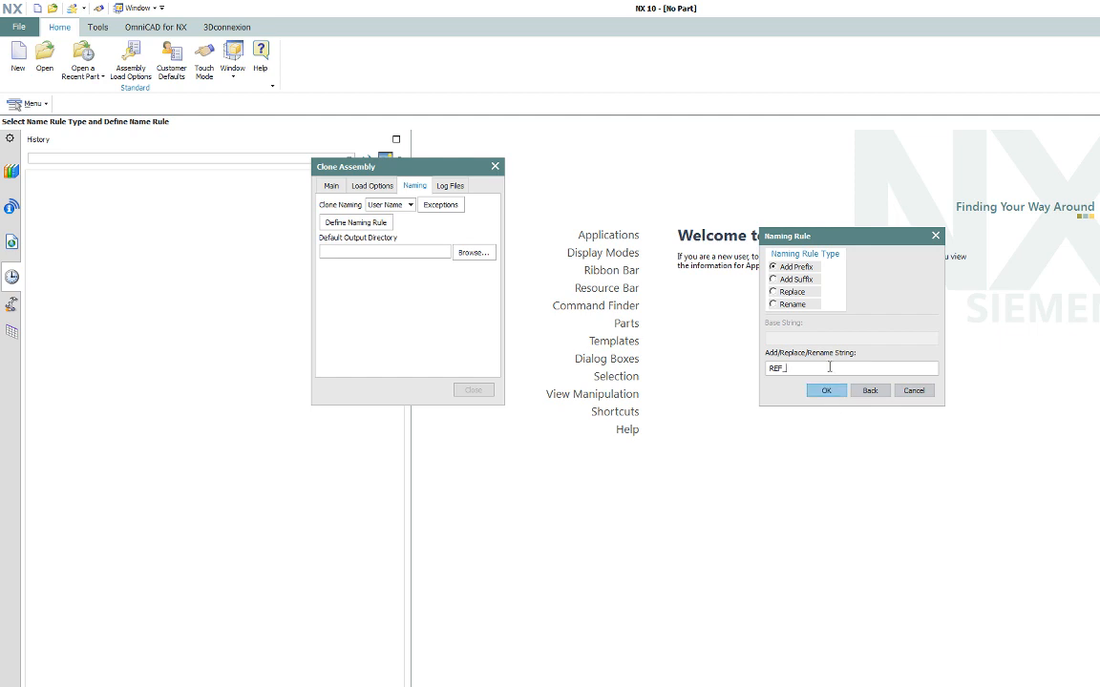
left_click(826, 390)
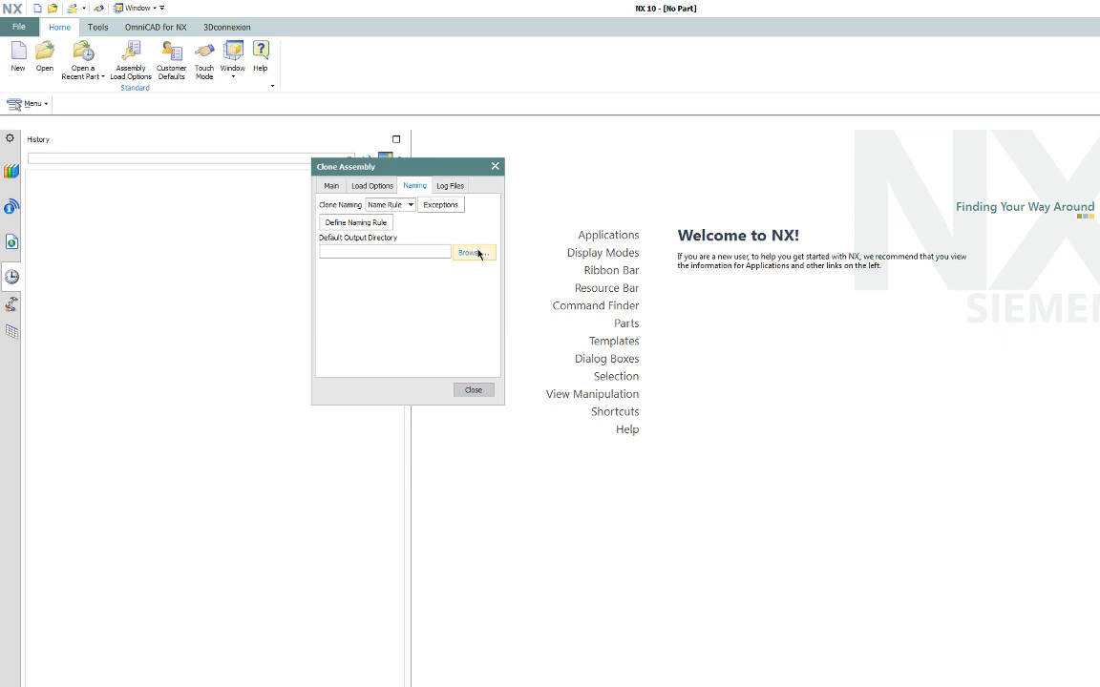
Create a temp_assy folder on C: and make it the default output directory
left_click(467, 251)
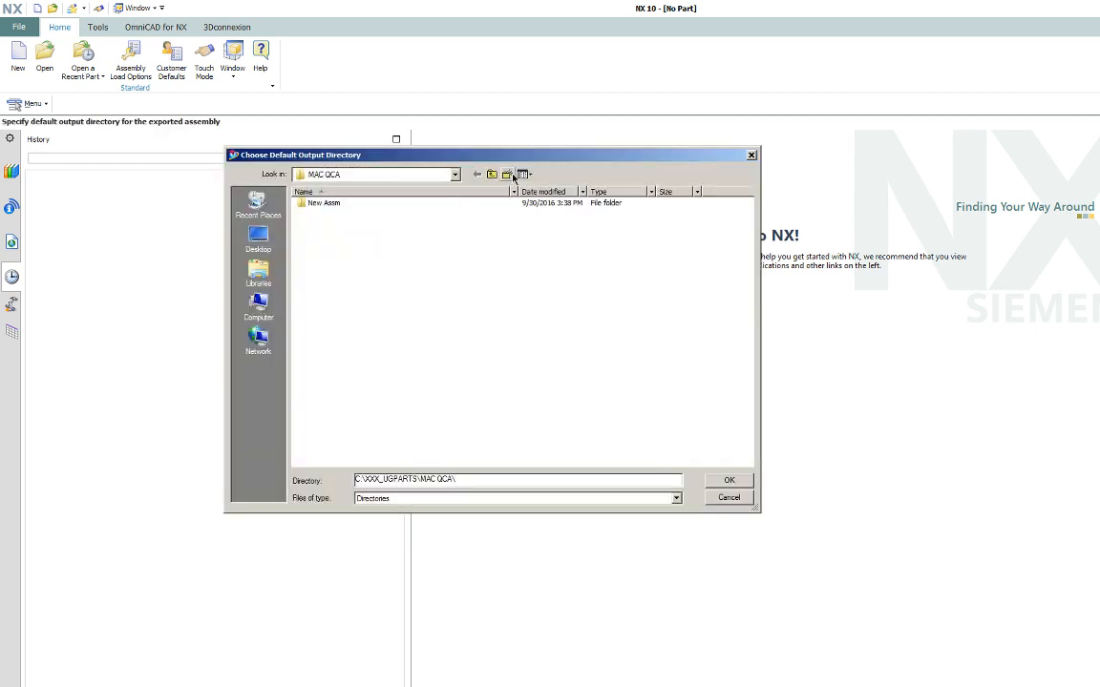
left_click(492, 174)
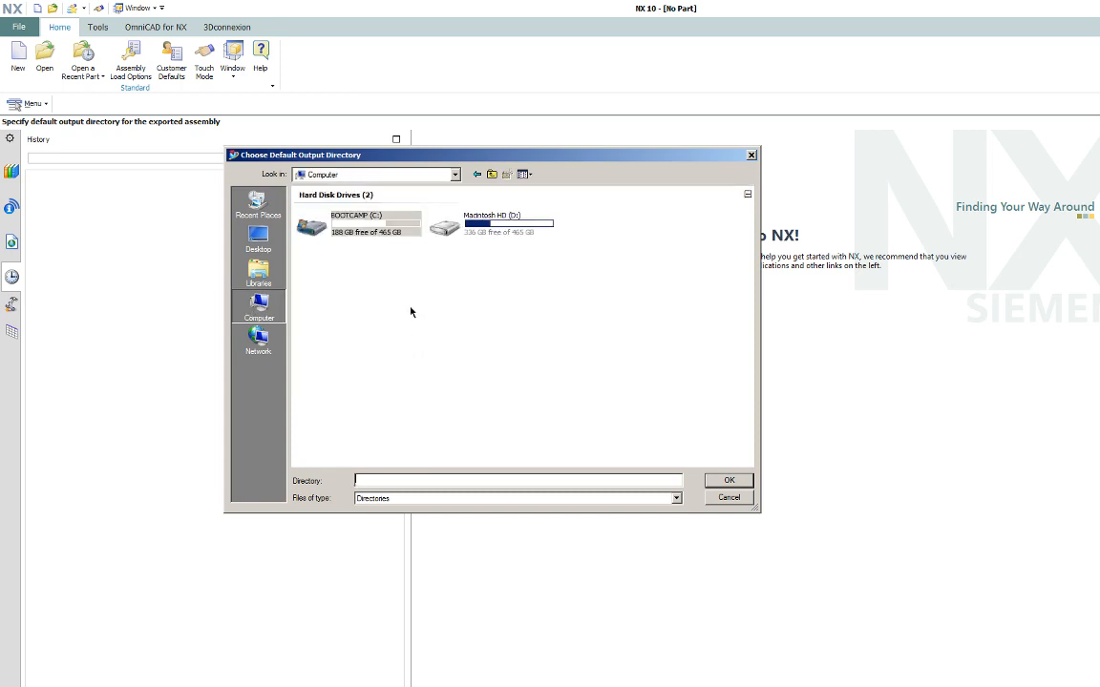
double_click(357, 224)
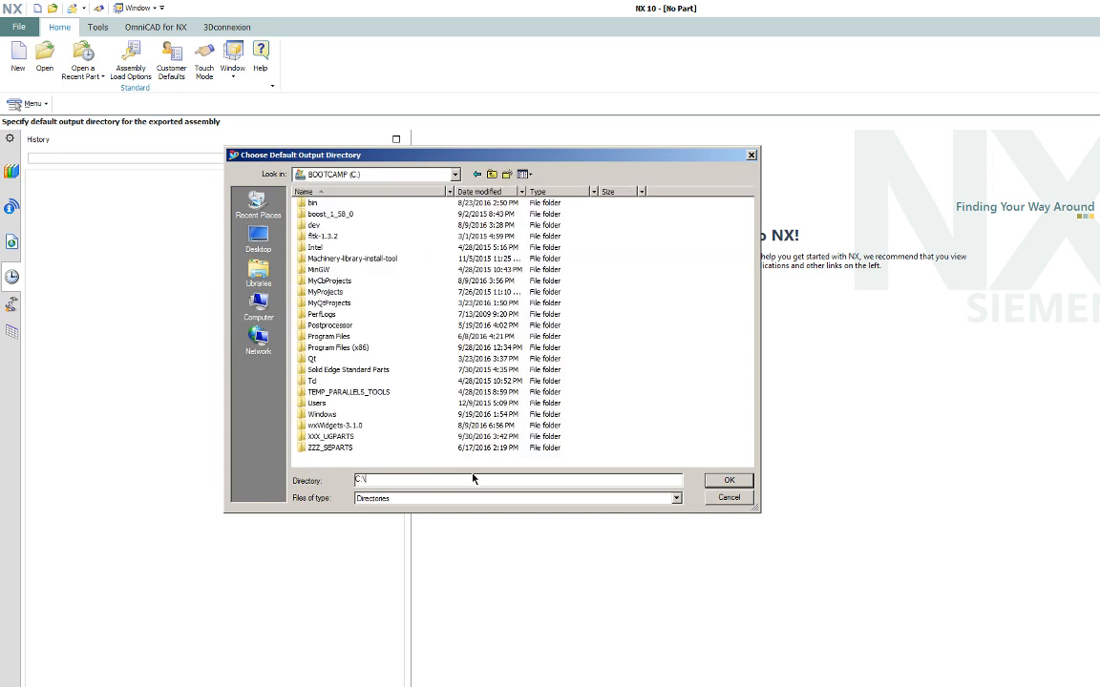
mouse_move(511, 189)
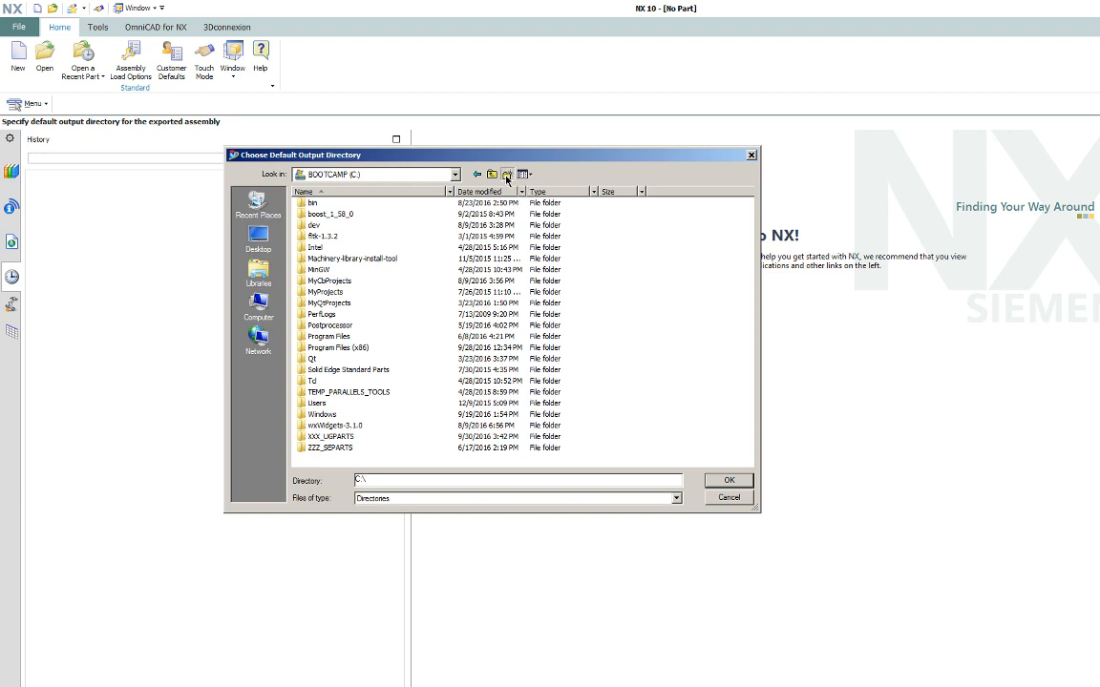
left_click(507, 174)
type("temp_assy")
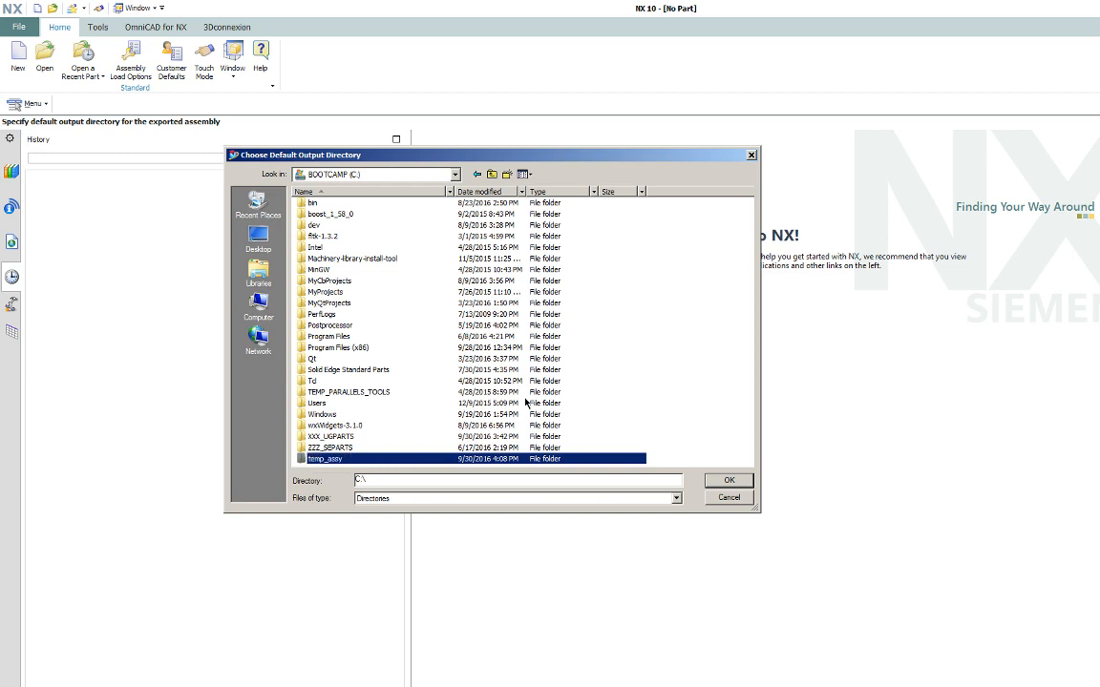
mouse_move(396, 493)
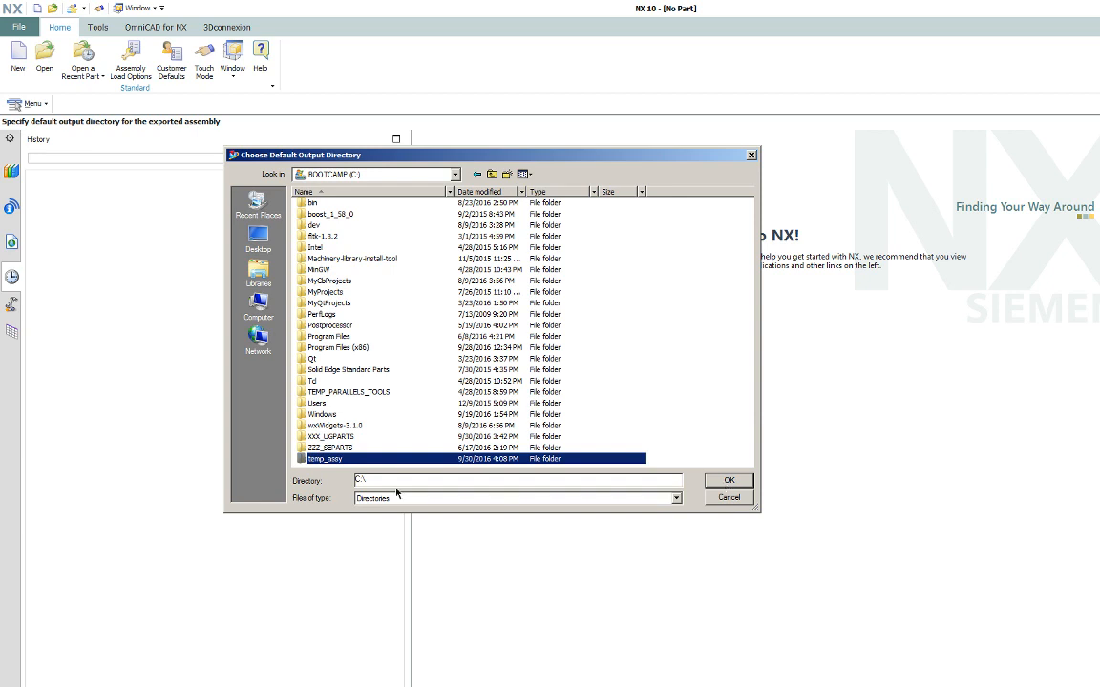
double_click(325, 458)
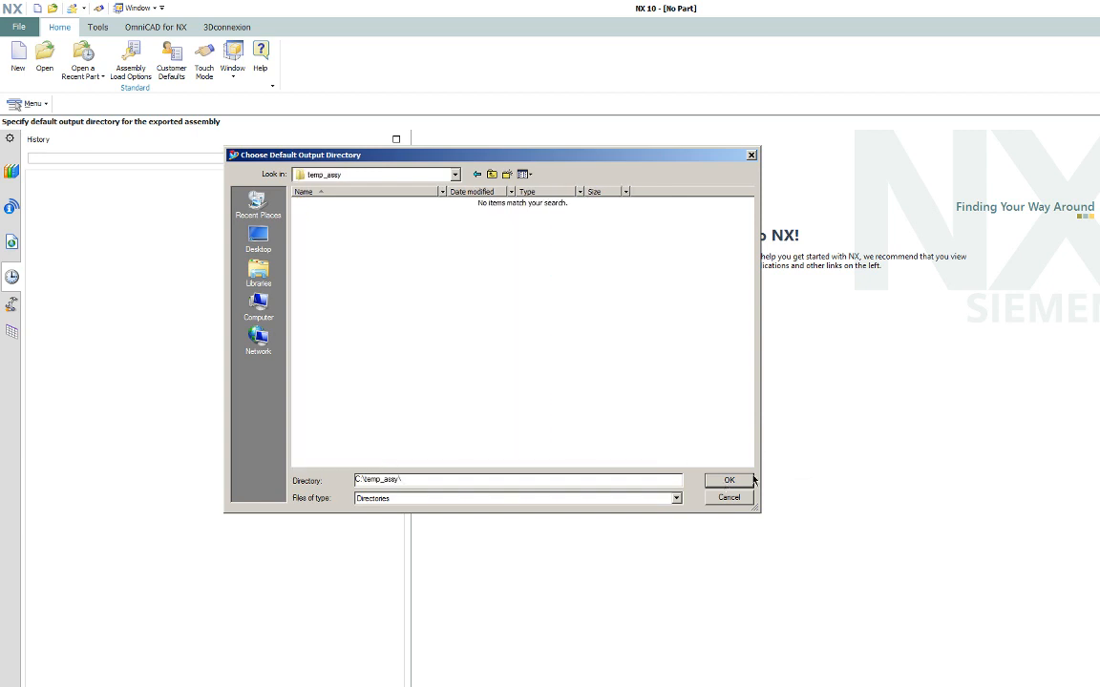
left_click(728, 479)
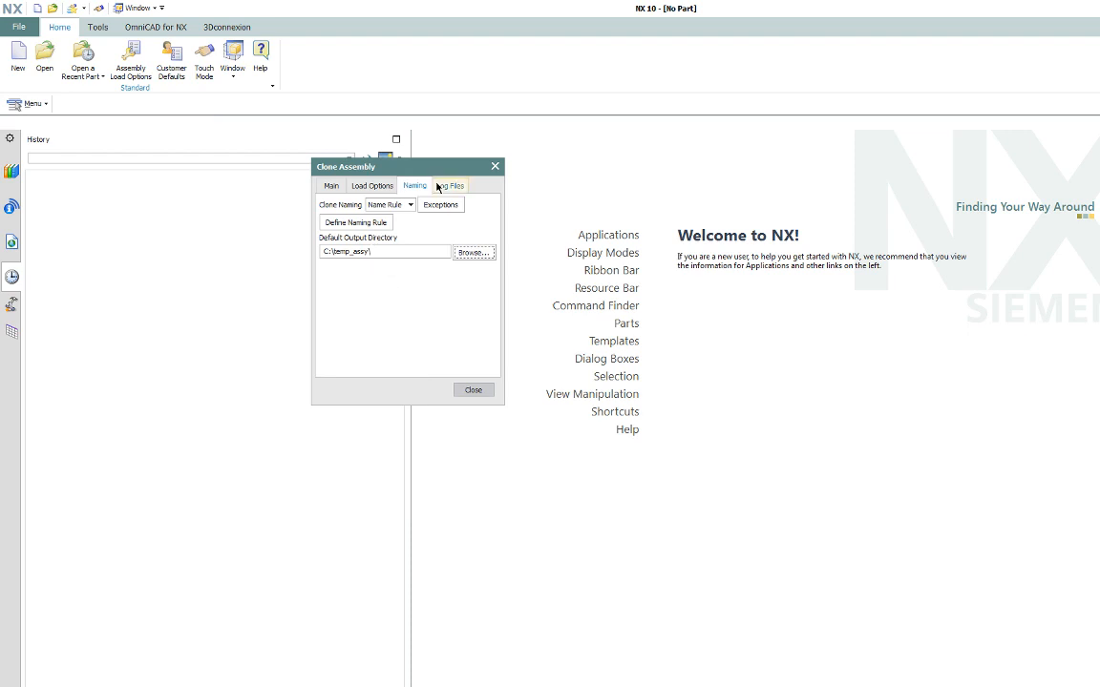
left_click(449, 186)
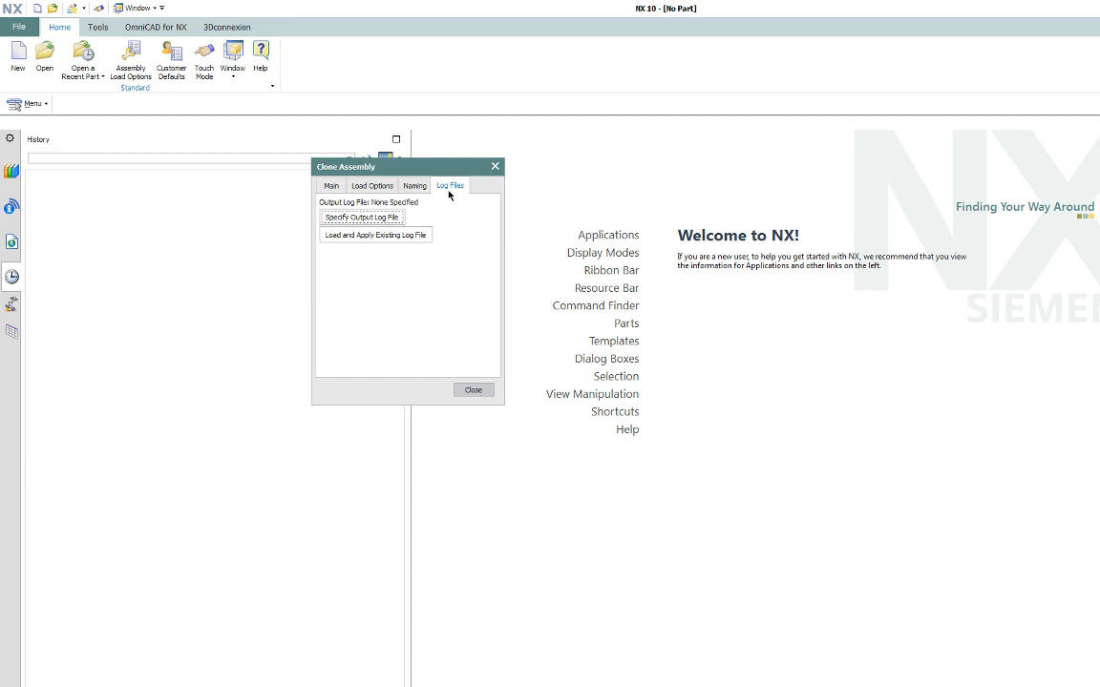
mouse_move(376, 255)
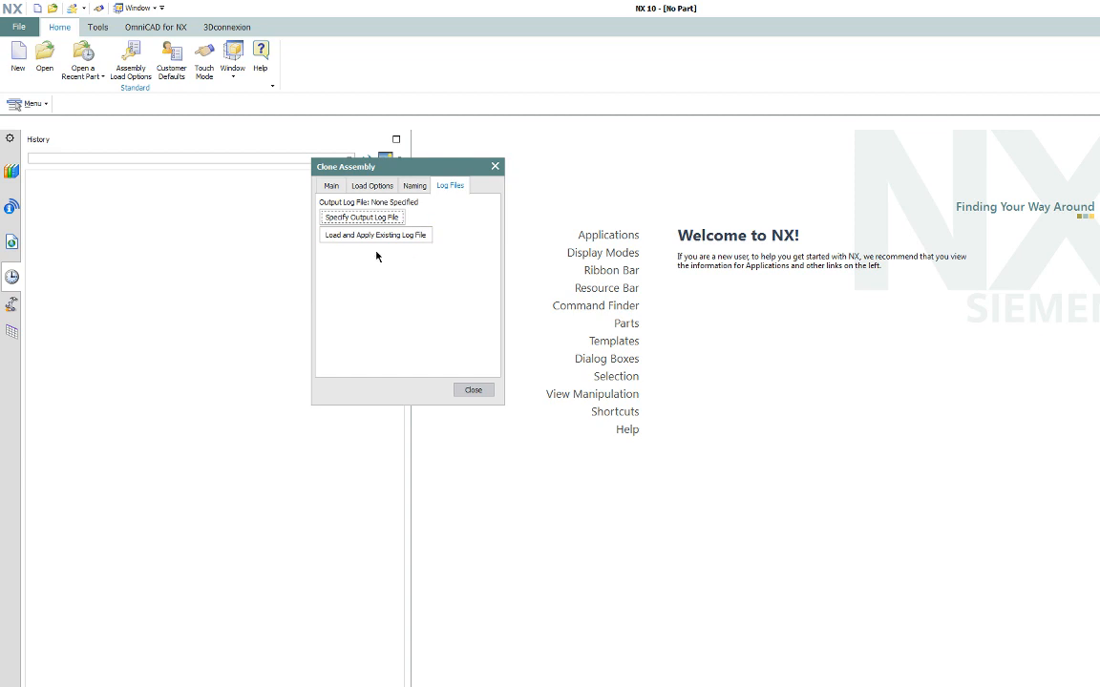
mouse_move(373, 264)
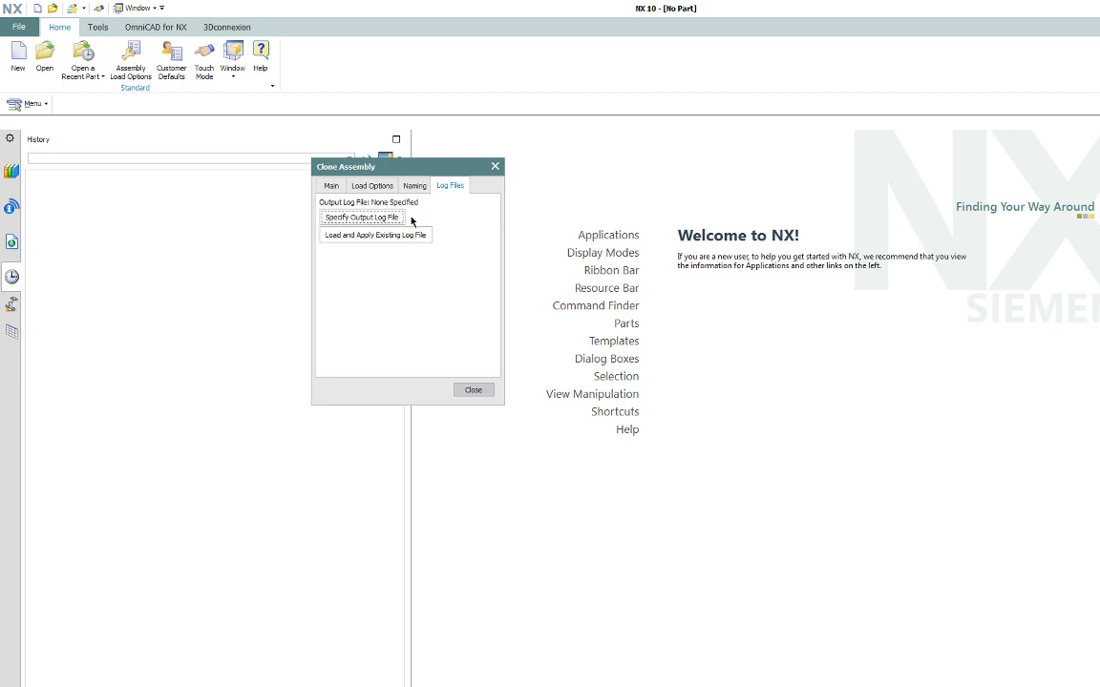
left_click(415, 185)
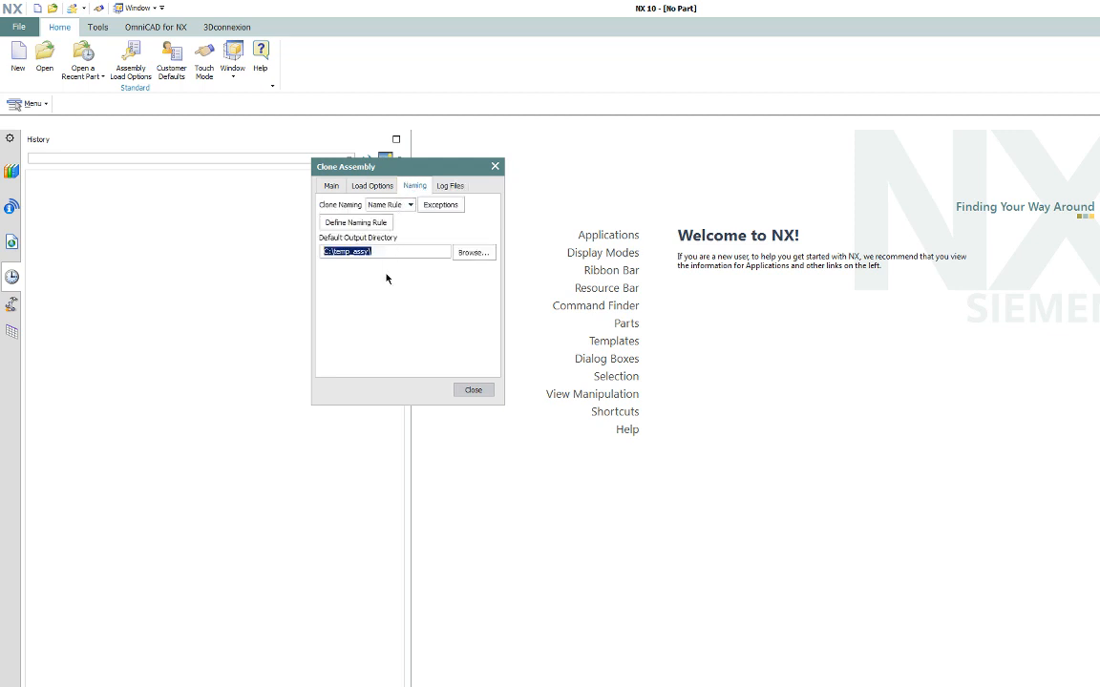
mouse_move(423, 267)
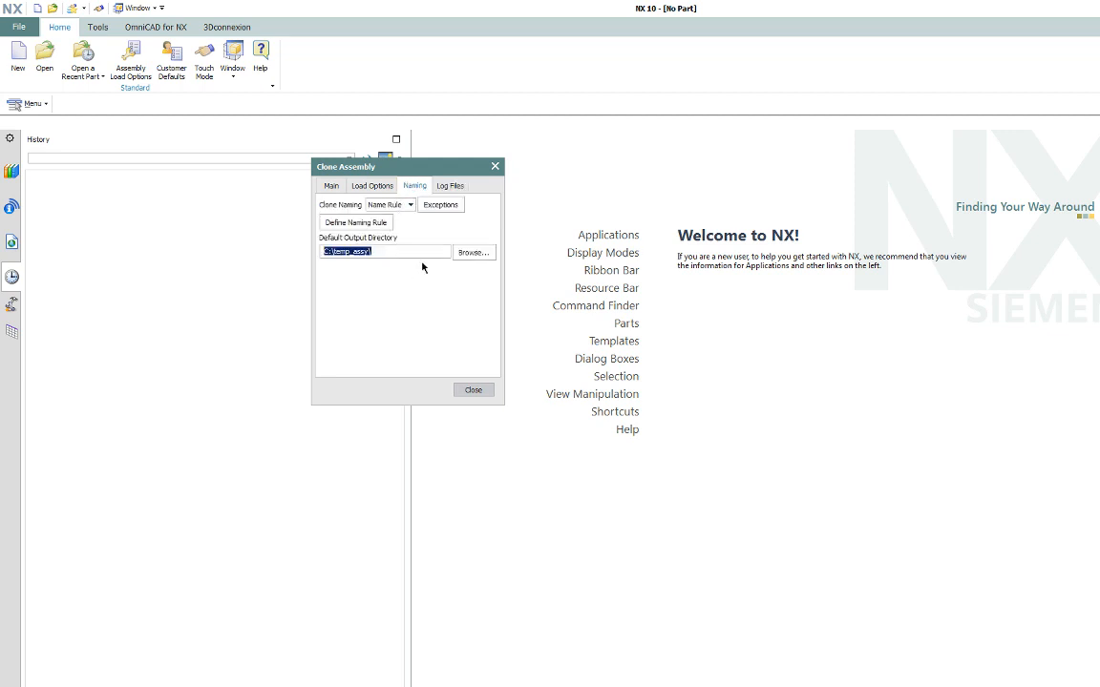
left_click(440, 204)
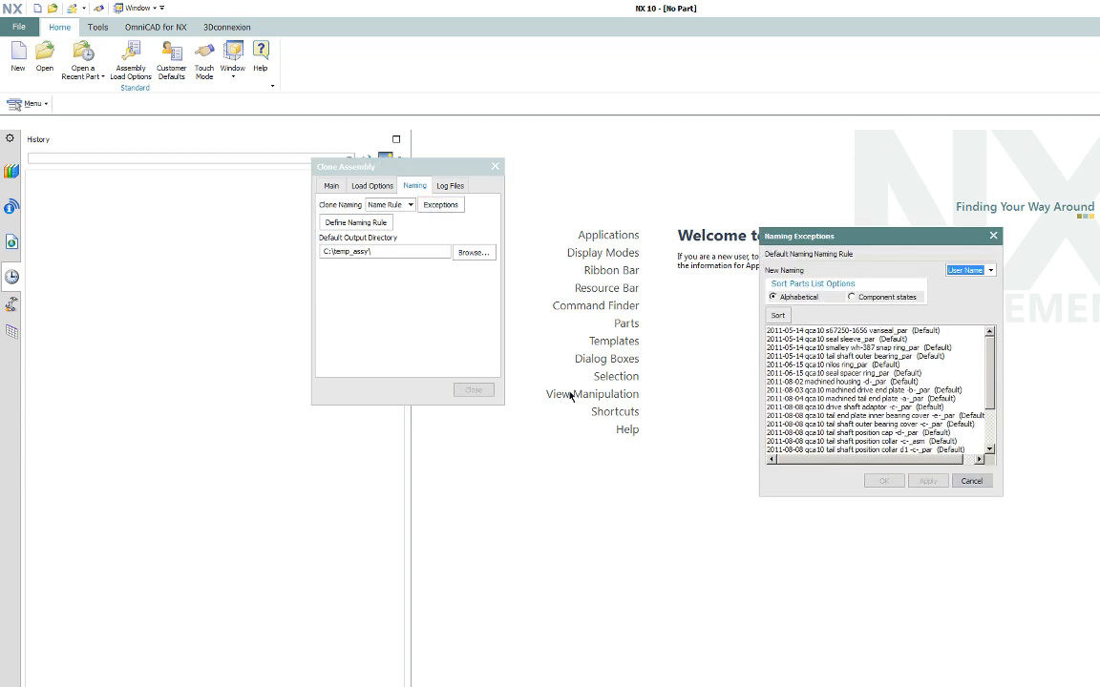
scroll("down", 3)
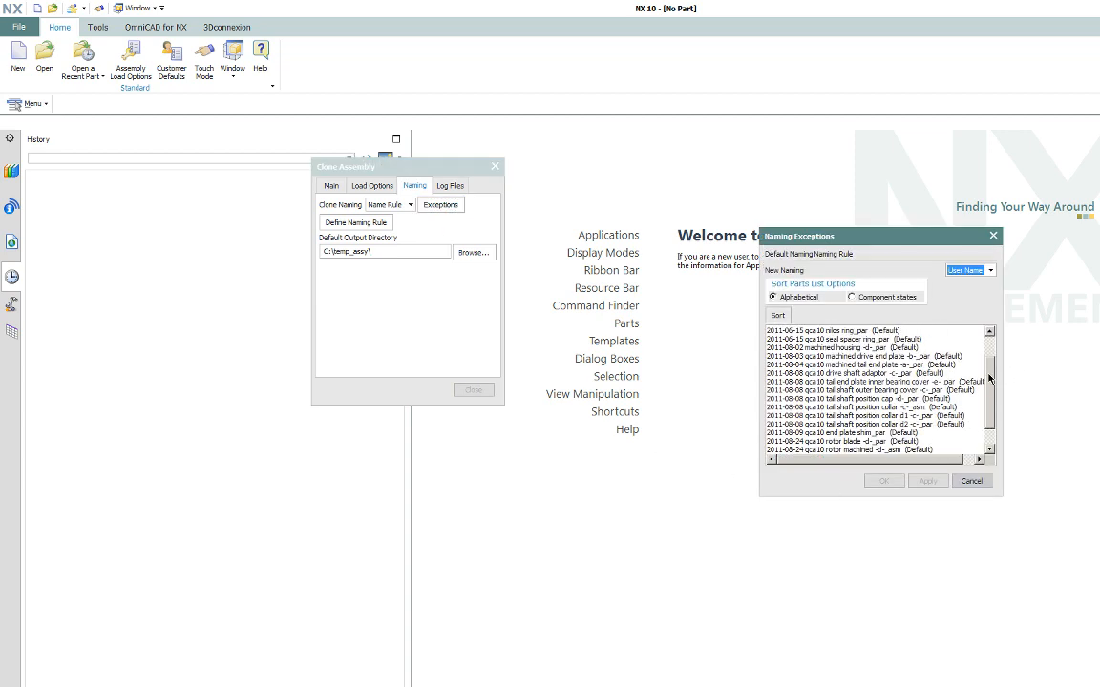
scroll("down", 3)
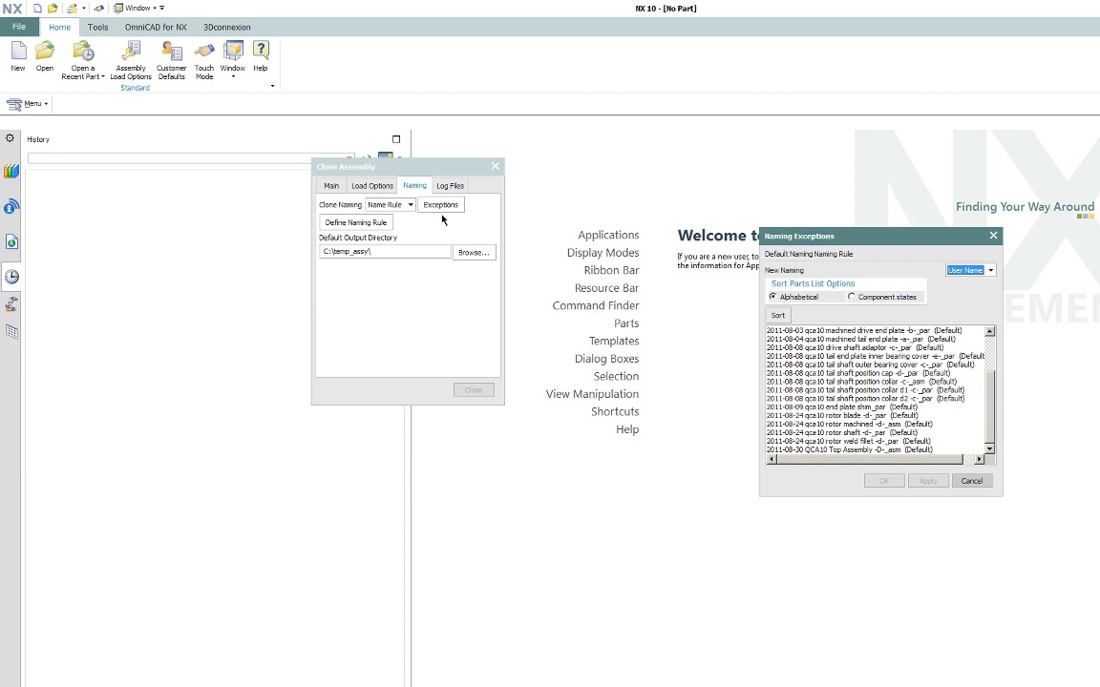
mouse_move(845, 399)
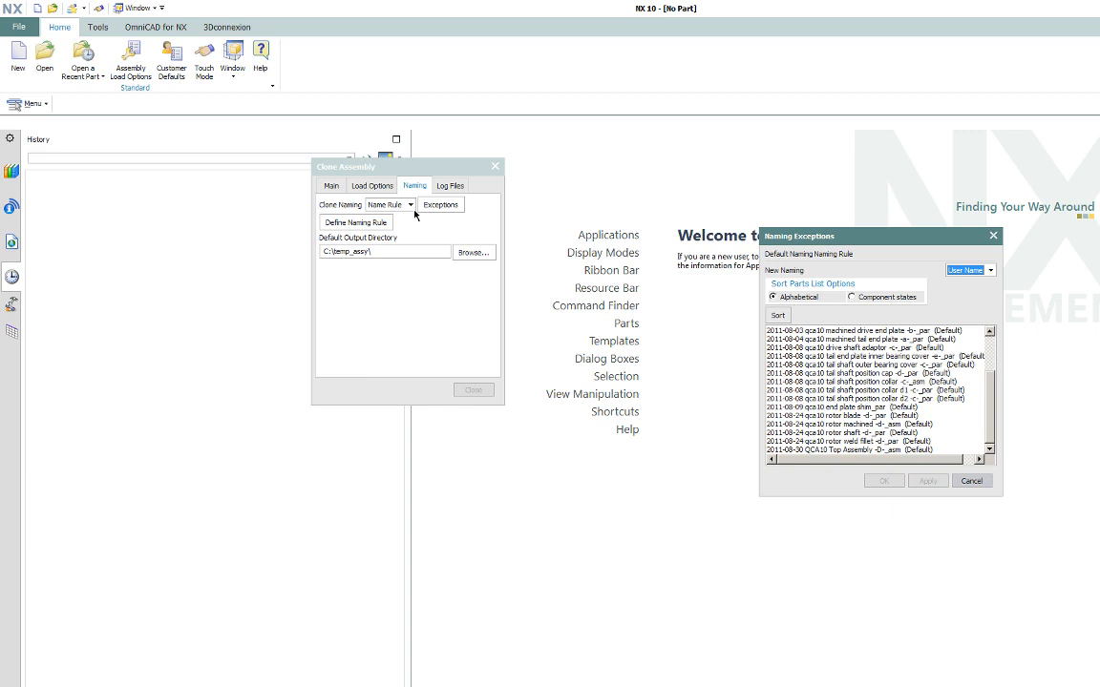
mouse_move(902, 403)
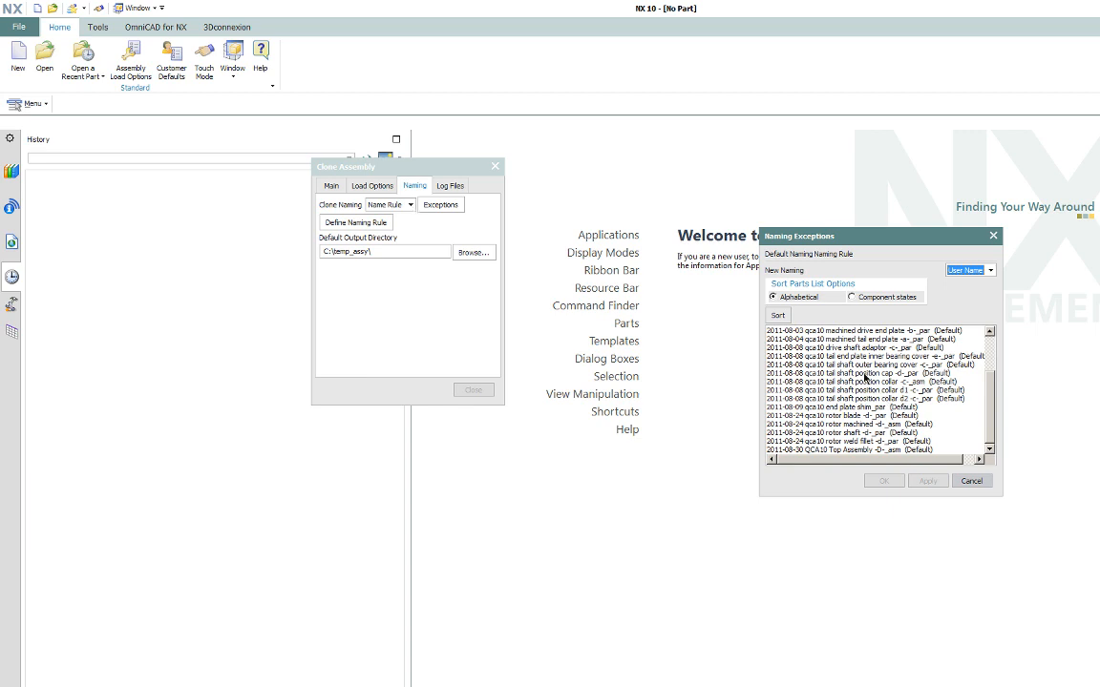
left_click(864, 372)
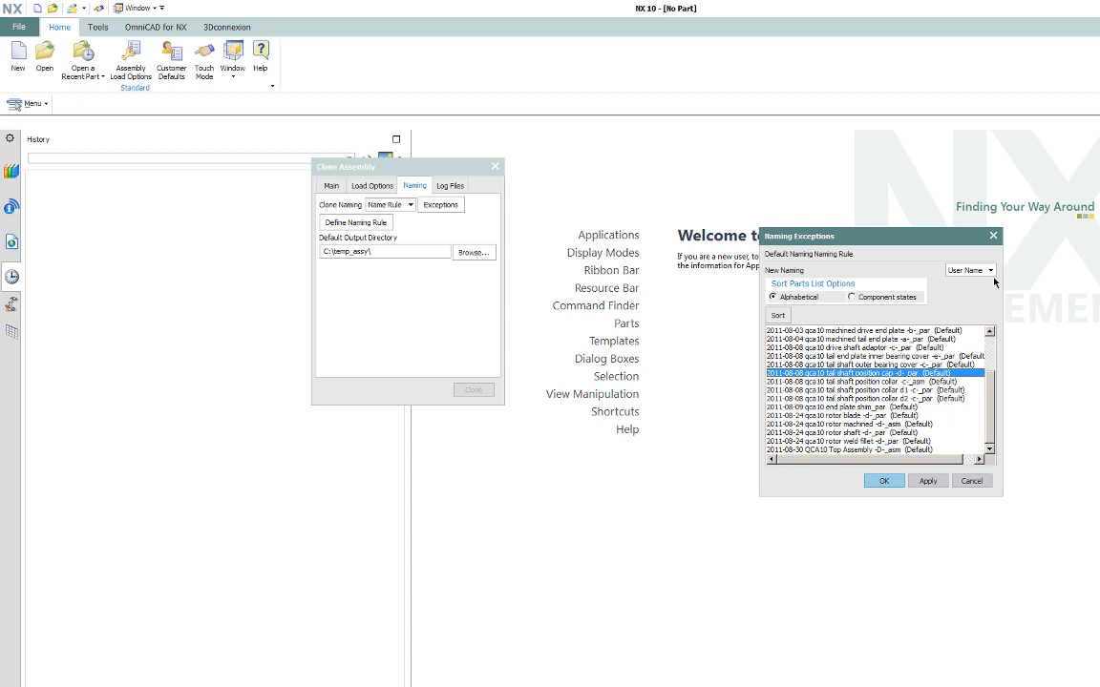
left_click(992, 270)
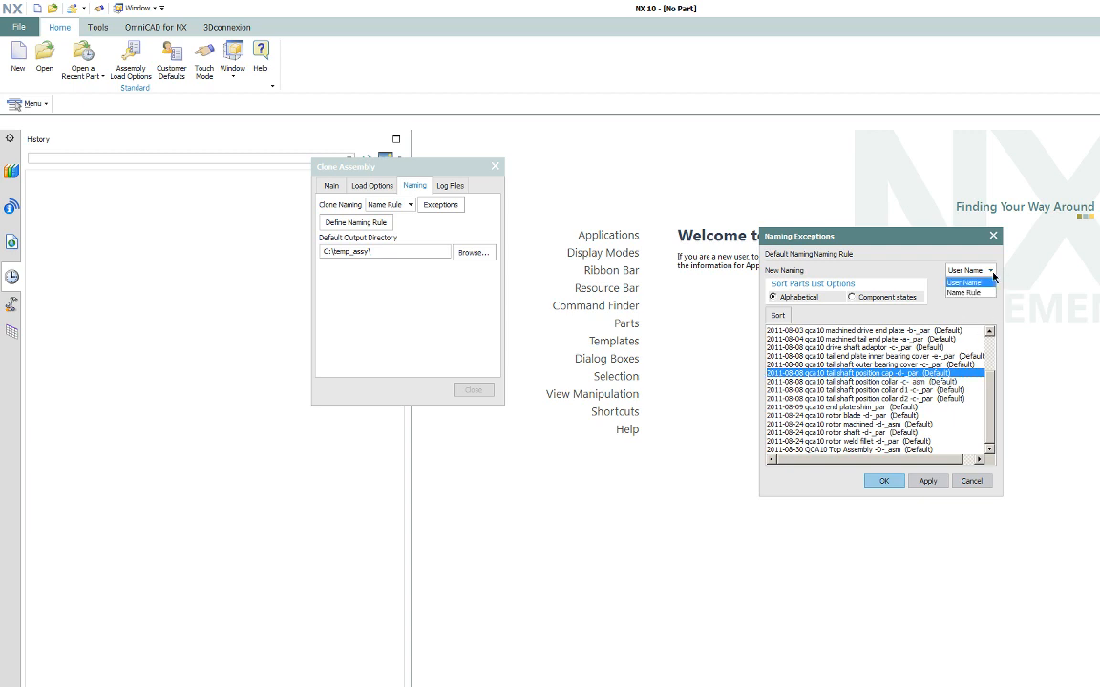
left_click(964, 271)
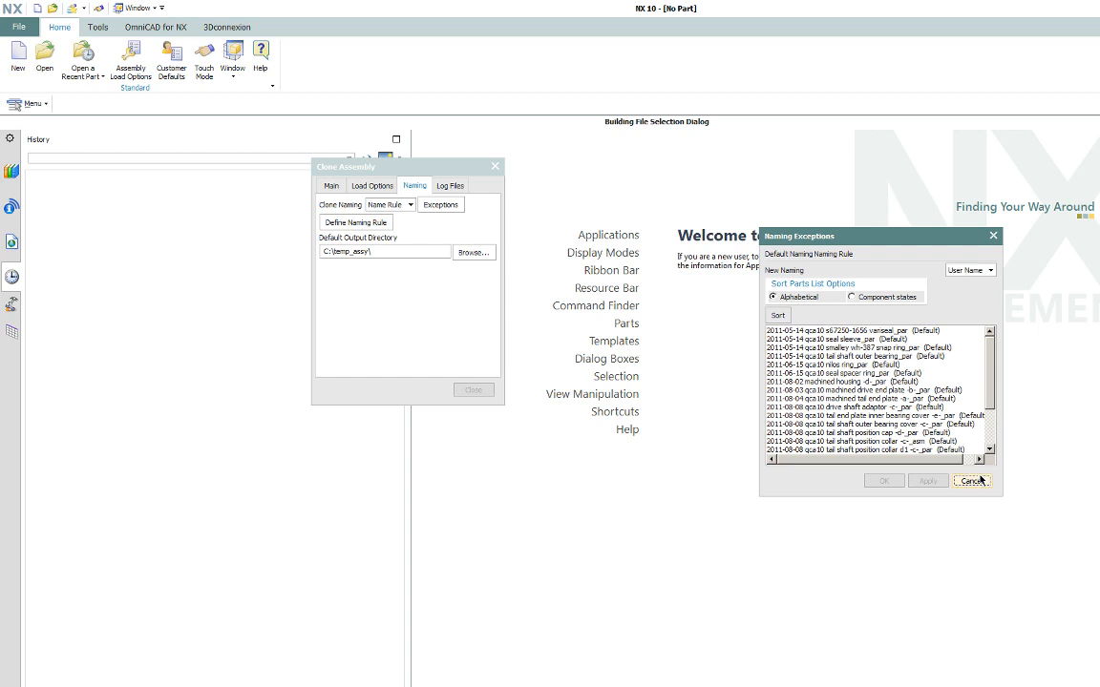
left_click(970, 481)
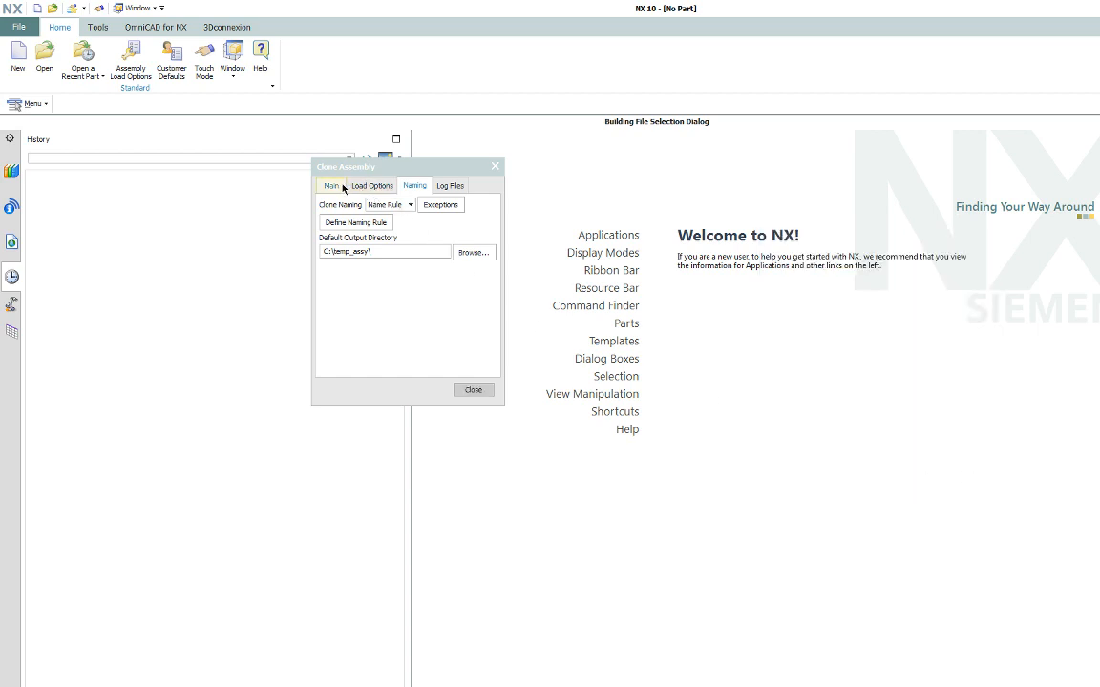
Review the machined housing part's clone action exception, keeping Retain
left_click(330, 185)
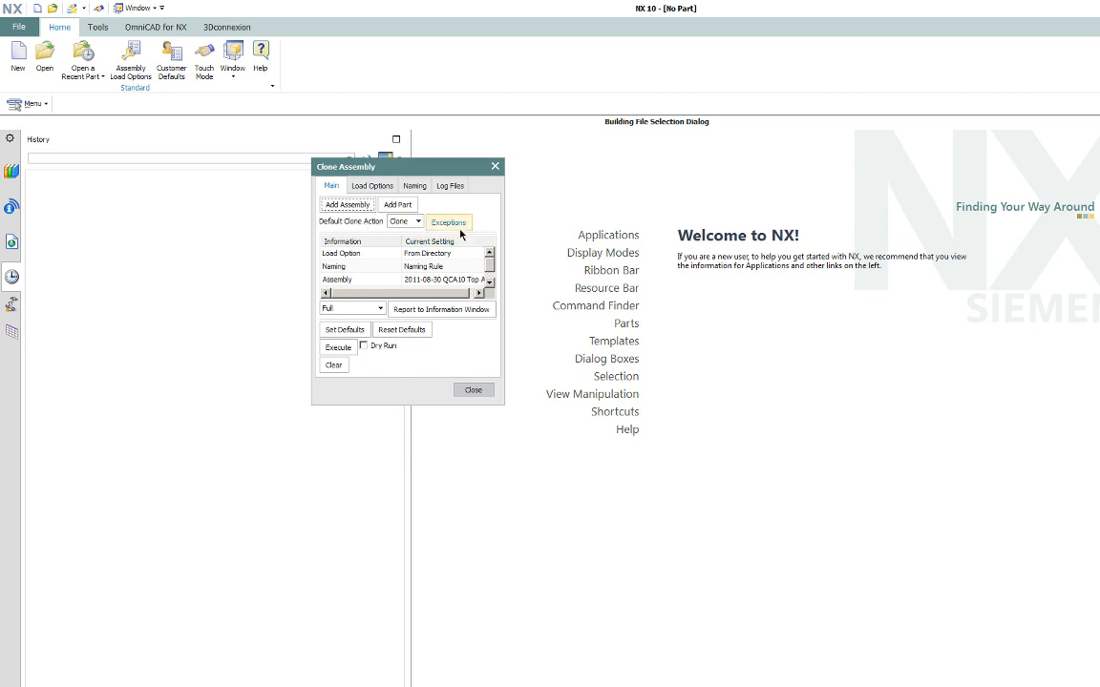
left_click(449, 221)
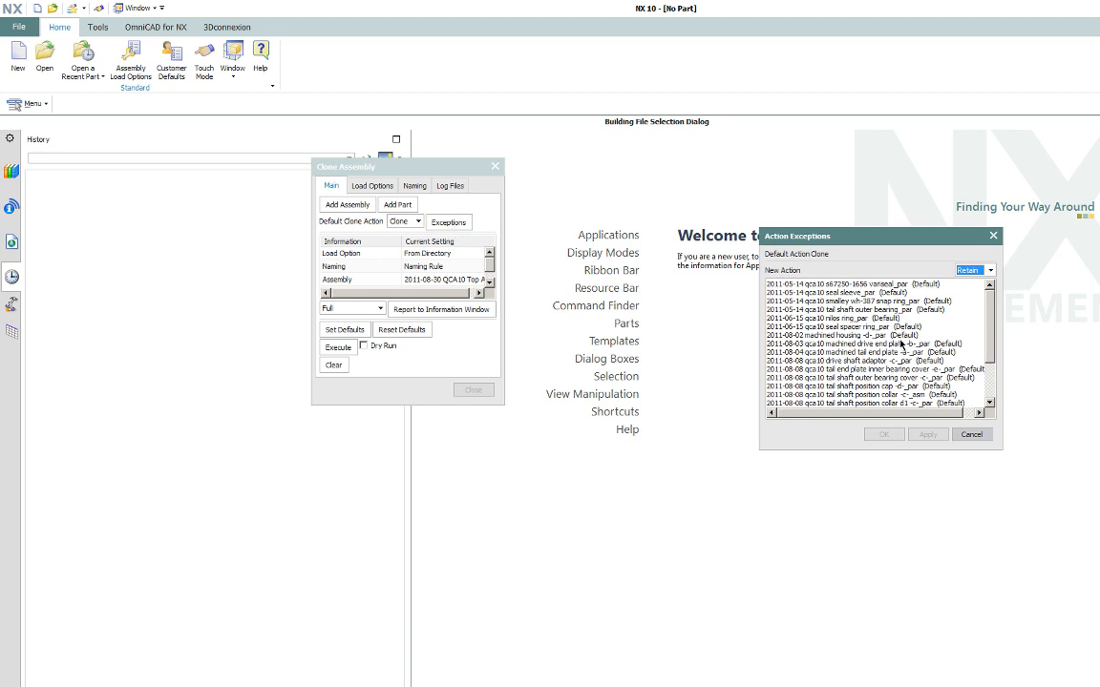
left_click(850, 335)
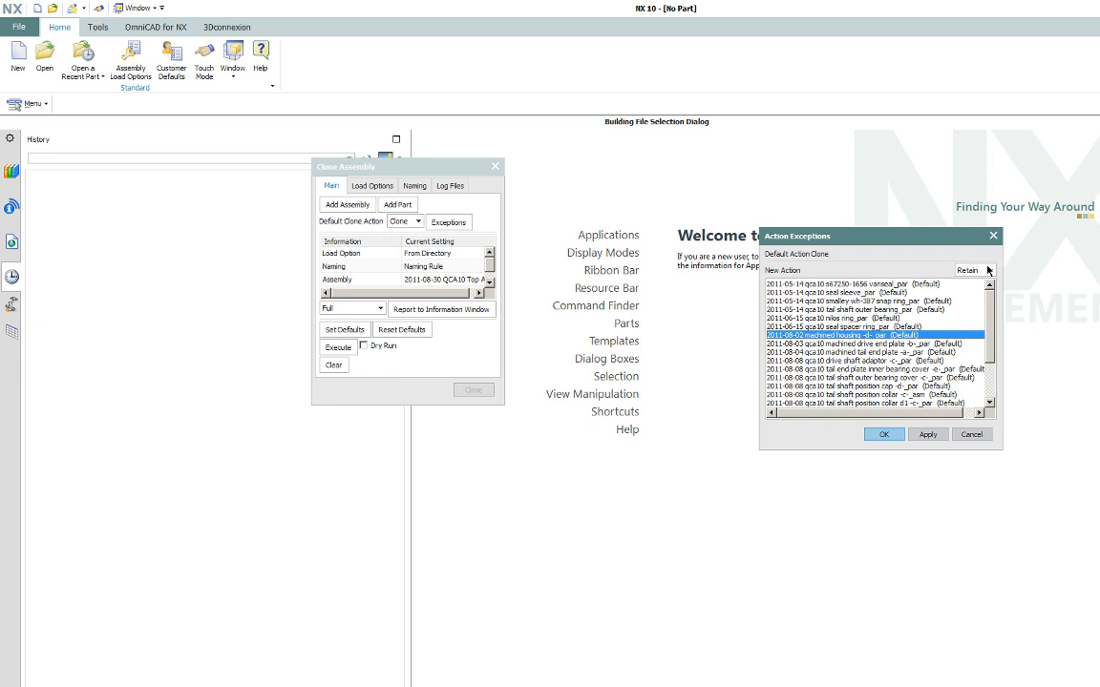
left_click(989, 270)
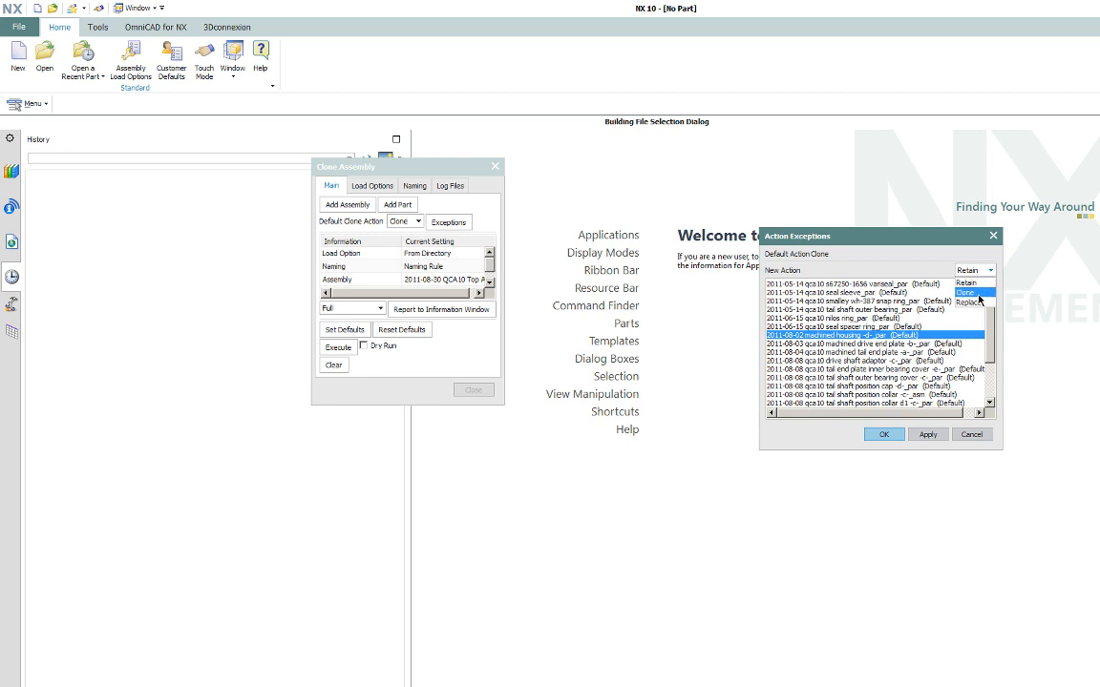
left_click(969, 302)
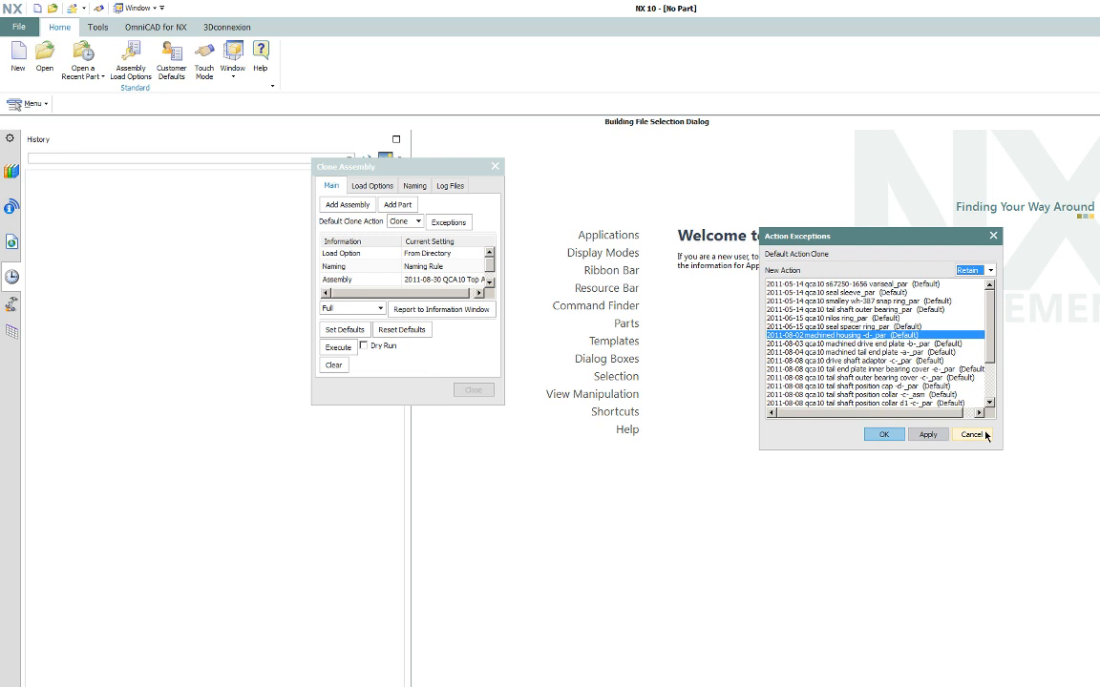
left_click(970, 434)
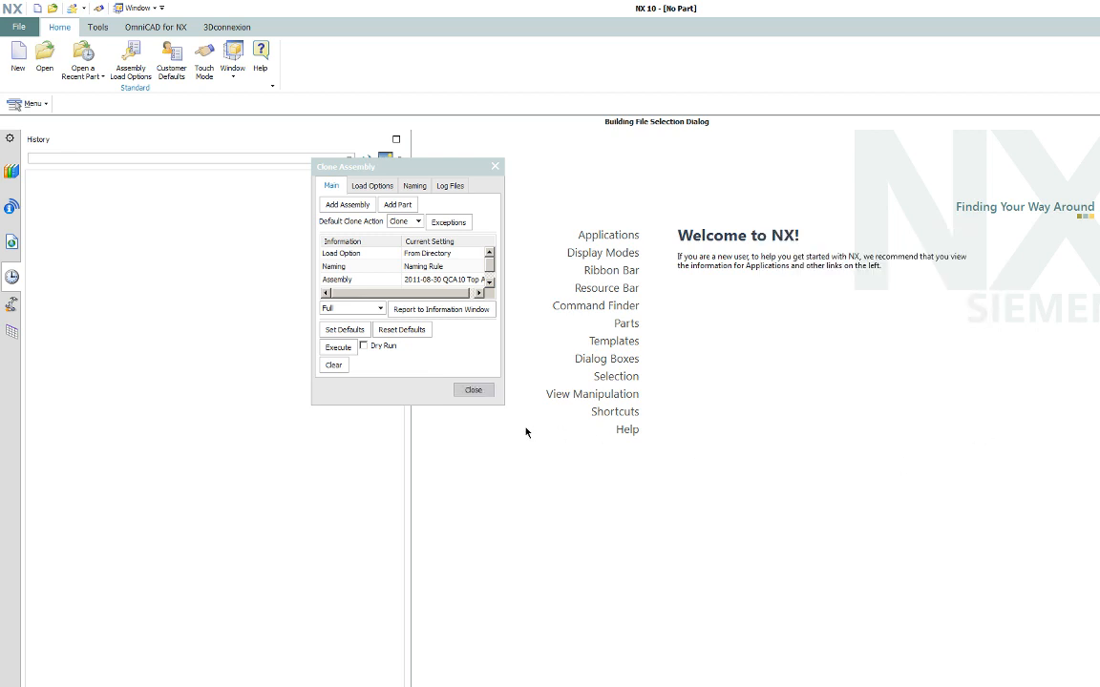
mouse_move(475, 439)
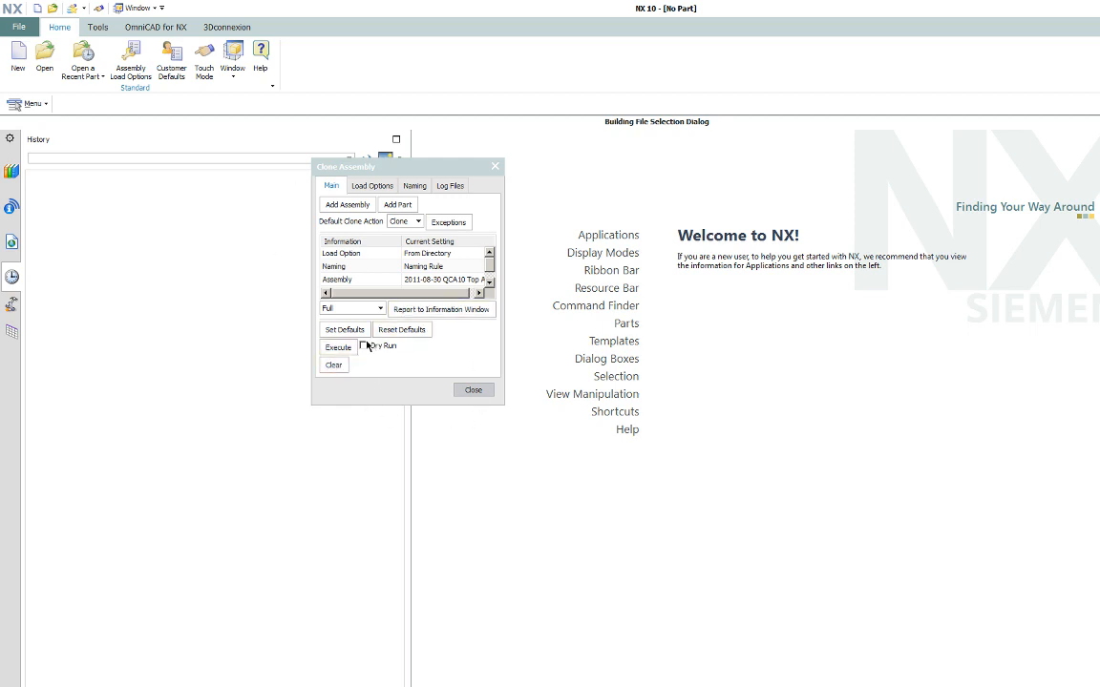
Run a Dry Run clone, then execute the real clone into C:\temp_assy
left_click(364, 345)
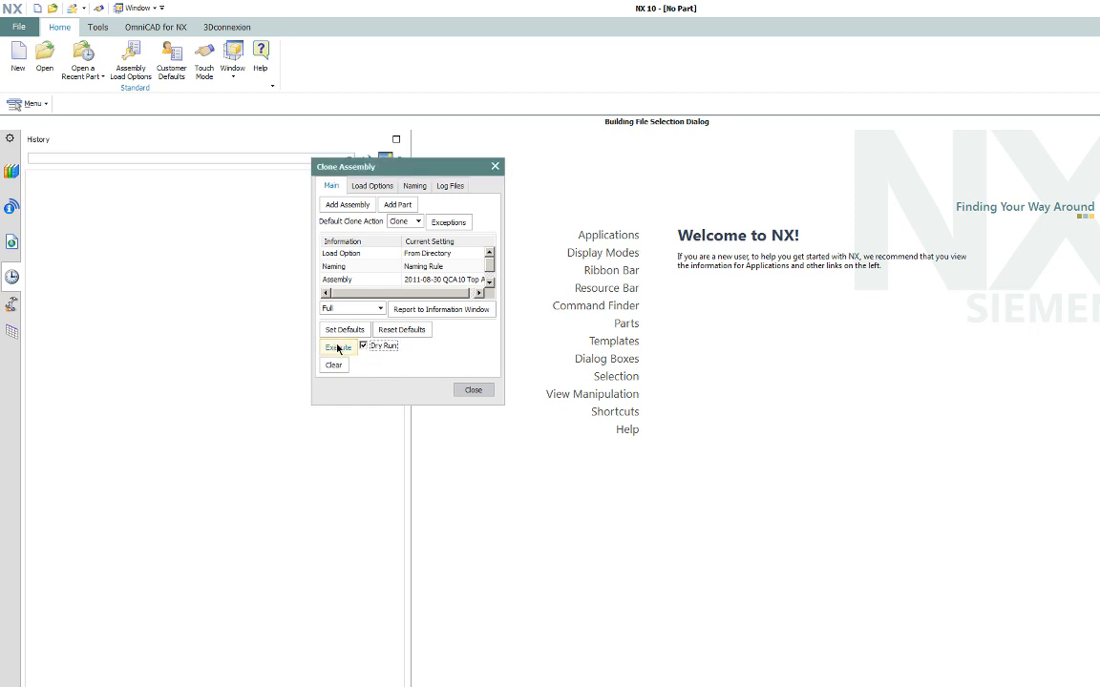
left_click(337, 346)
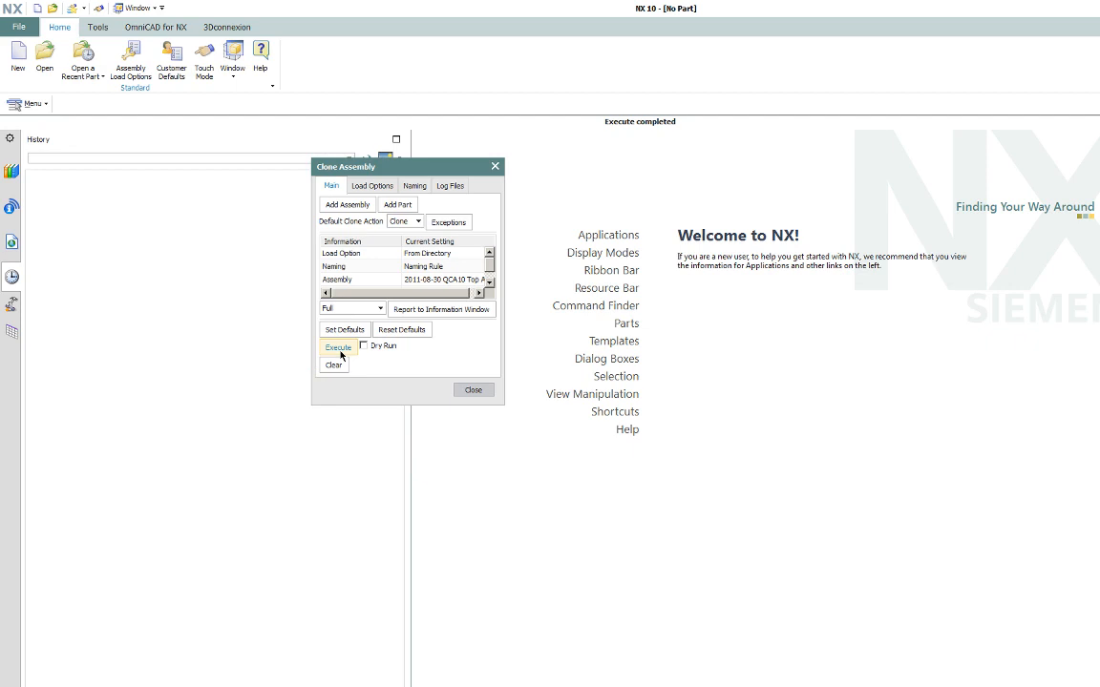
left_click(337, 346)
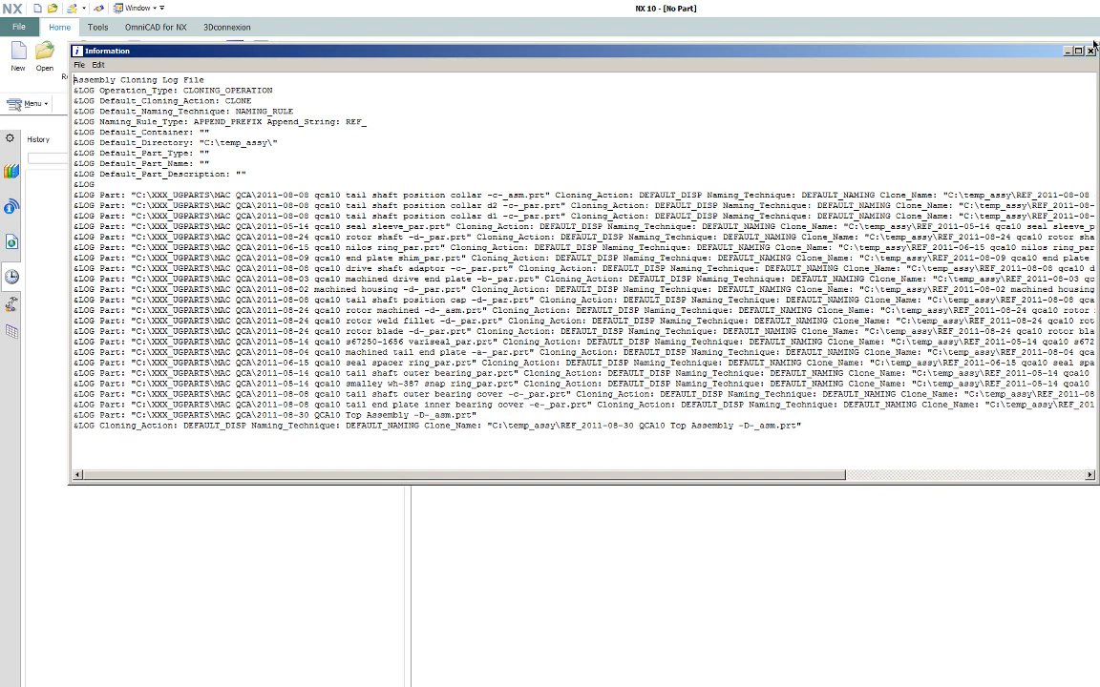
Close the log and pack the REF_ files in C:\temp_assy into temp_assy.7z
left_click(1090, 50)
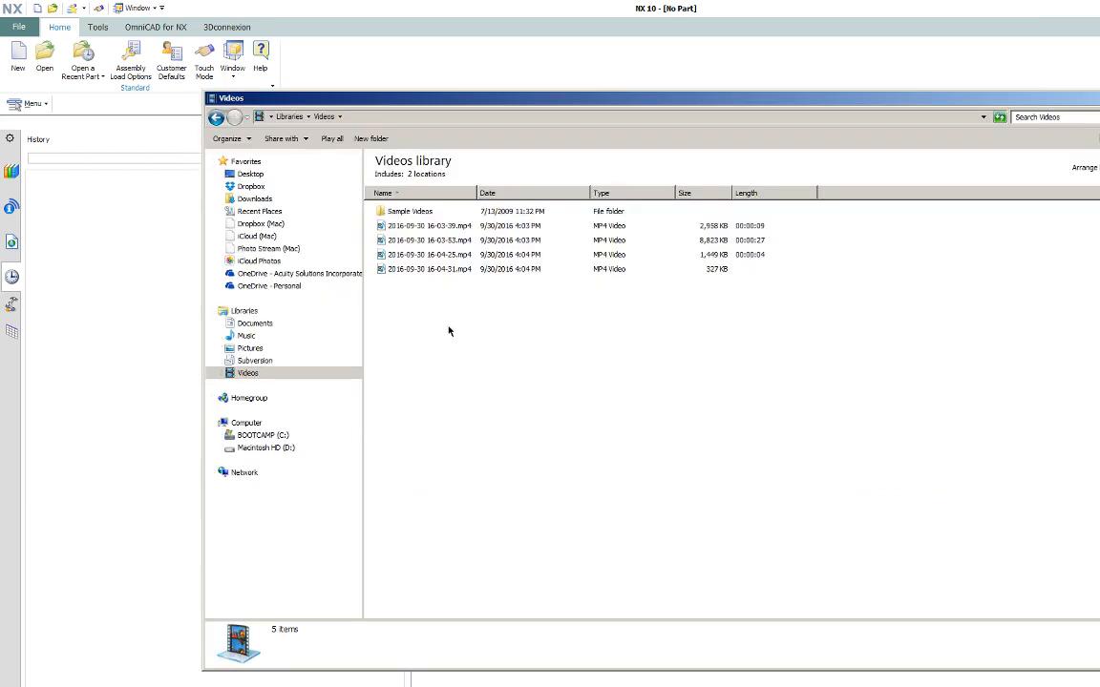
left_click(263, 435)
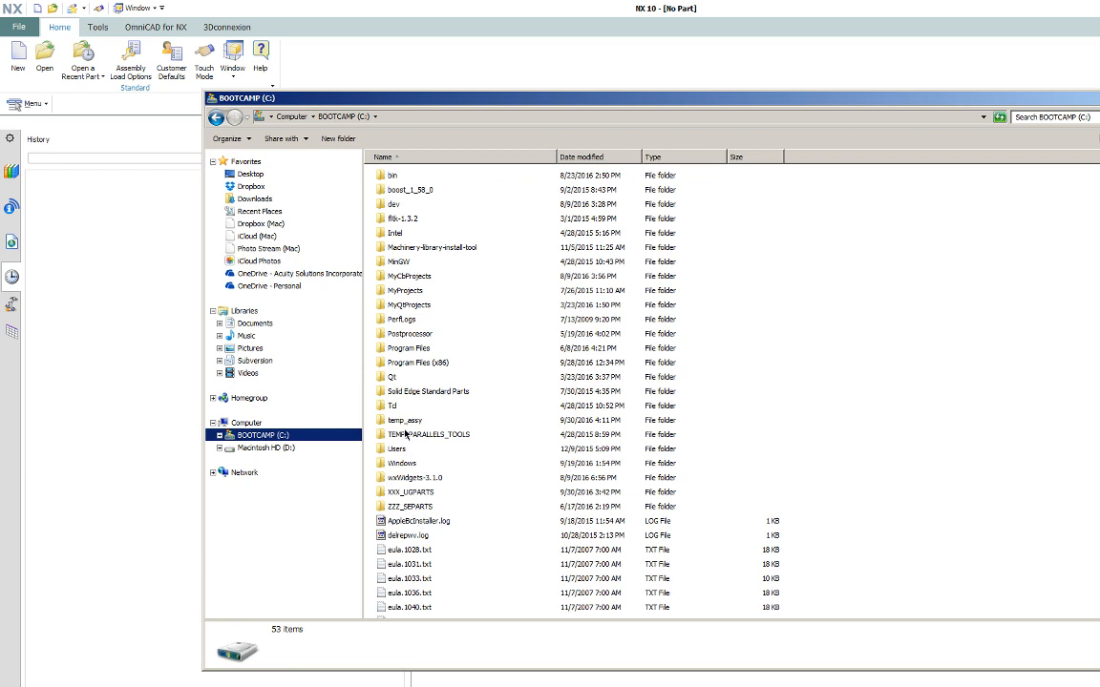
double_click(405, 420)
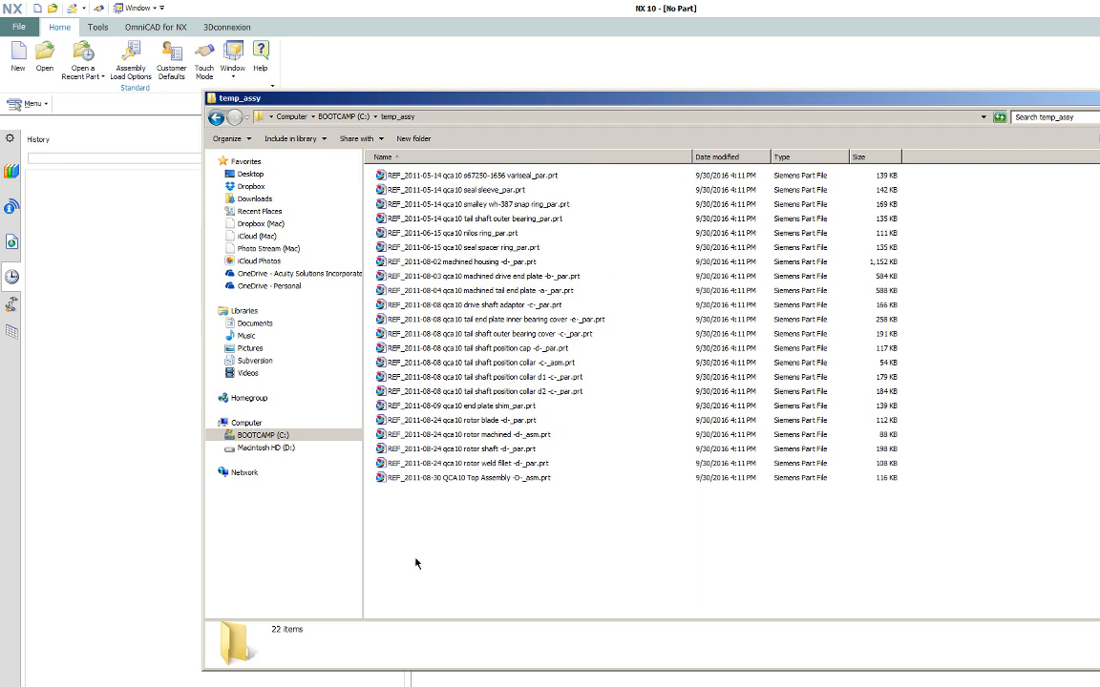
mouse_move(395, 600)
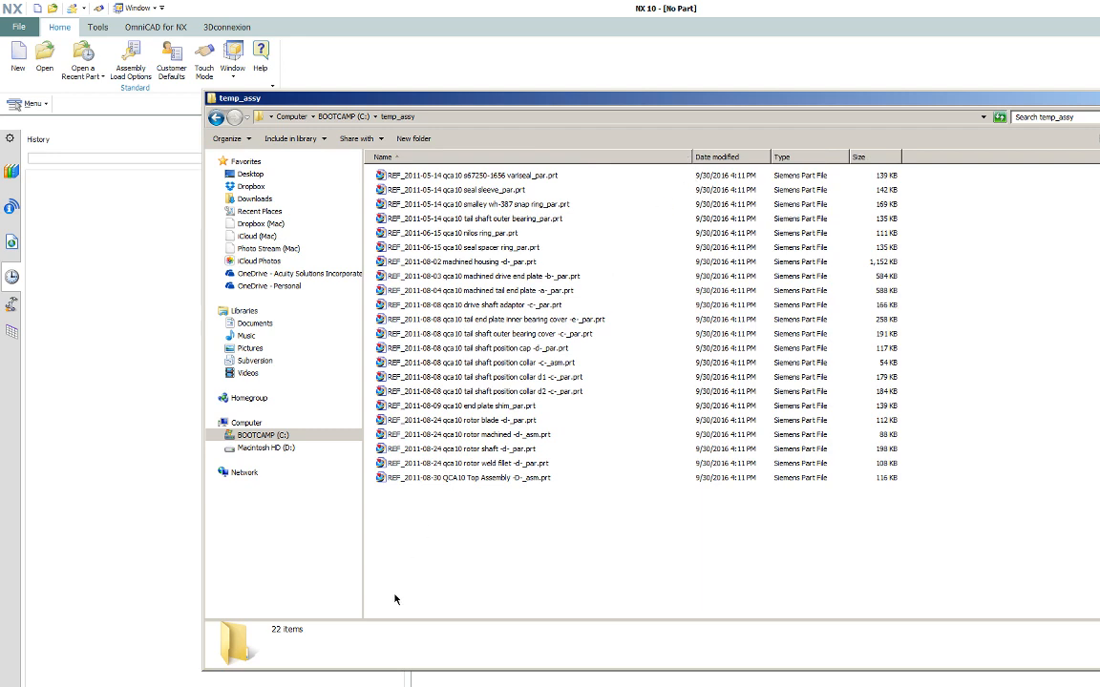
mouse_move(438, 179)
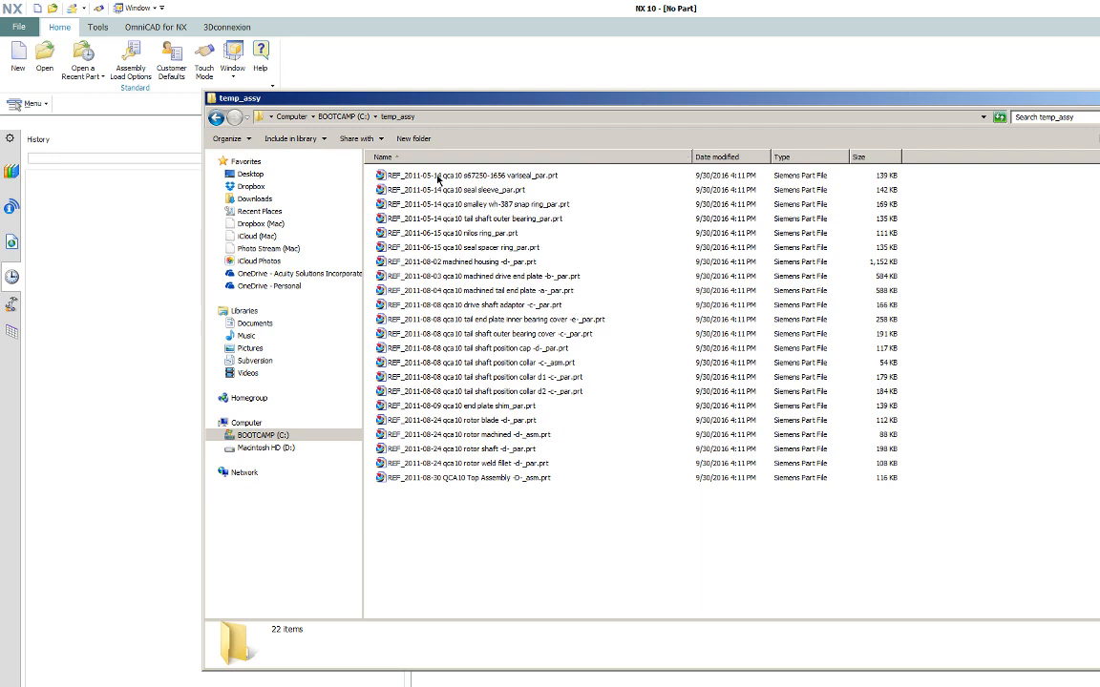
left_click(468, 175)
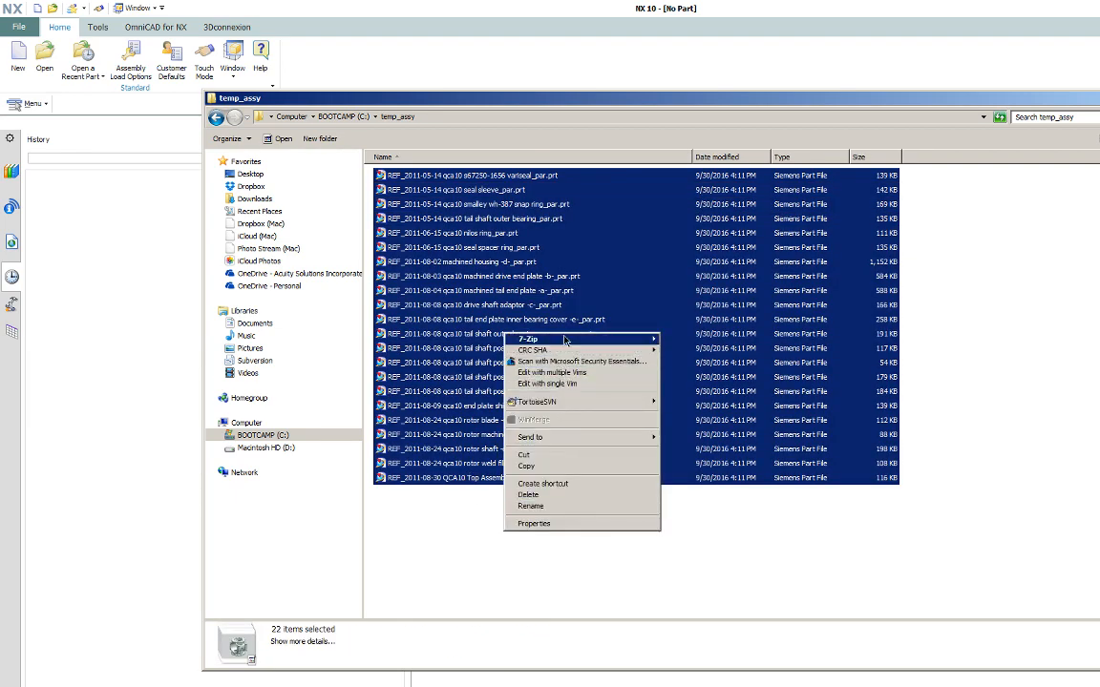
mouse_move(529, 339)
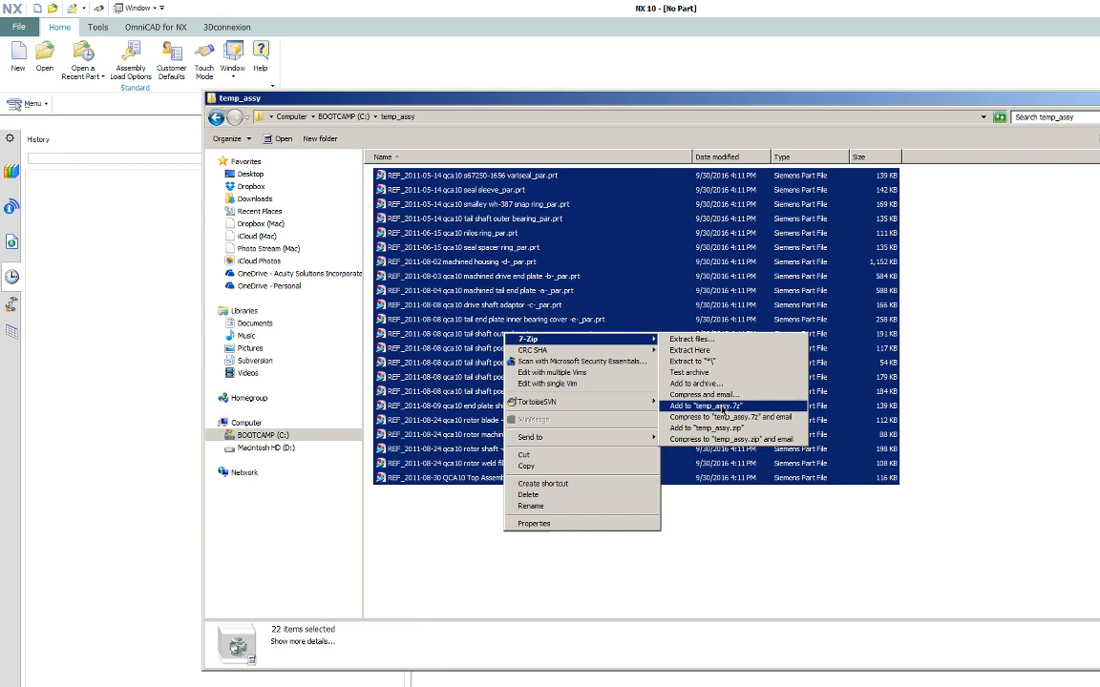
left_click(705, 406)
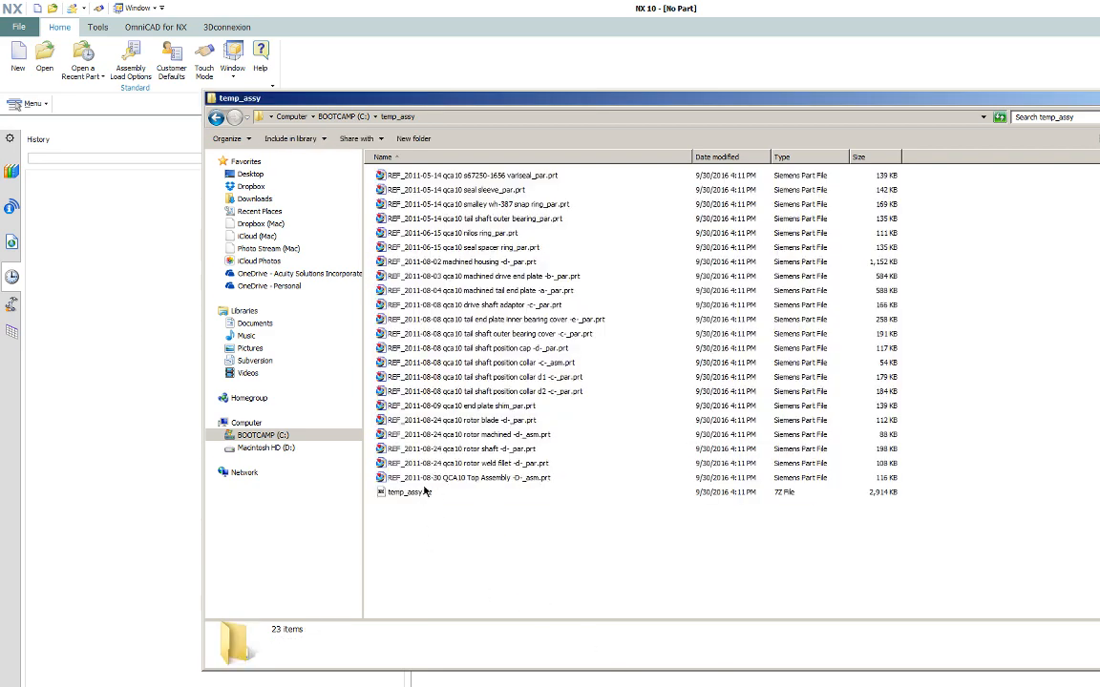
left_click(410, 492)
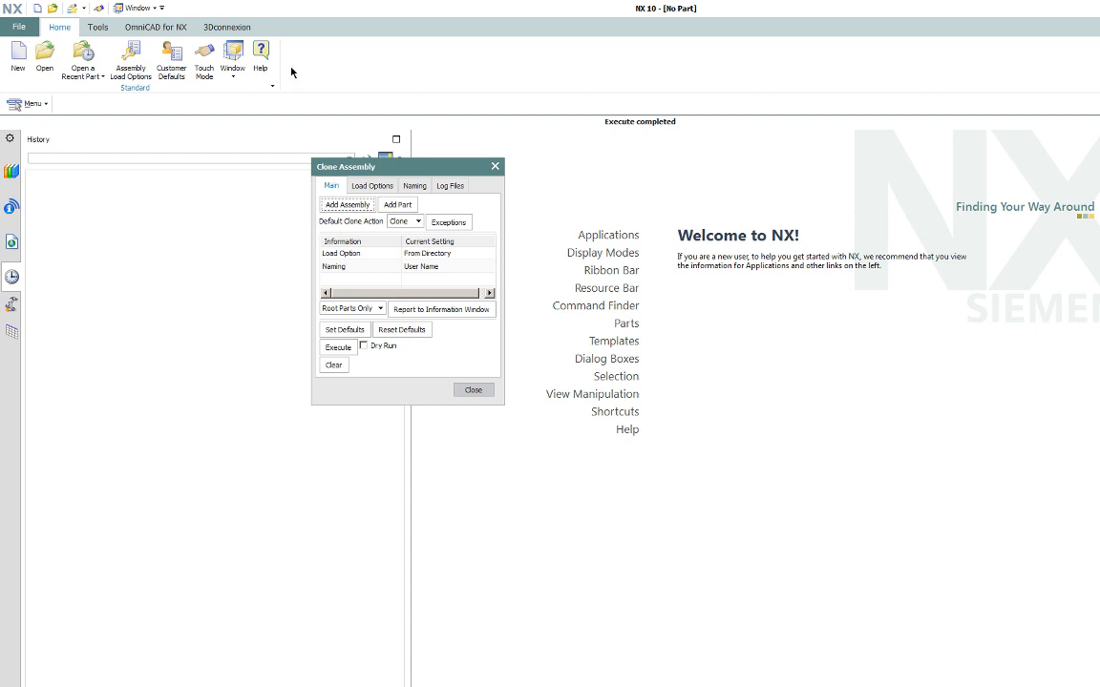
Check the Naming and Main tabs, close Clone Assembly, and reopen the main Menu
left_click(415, 185)
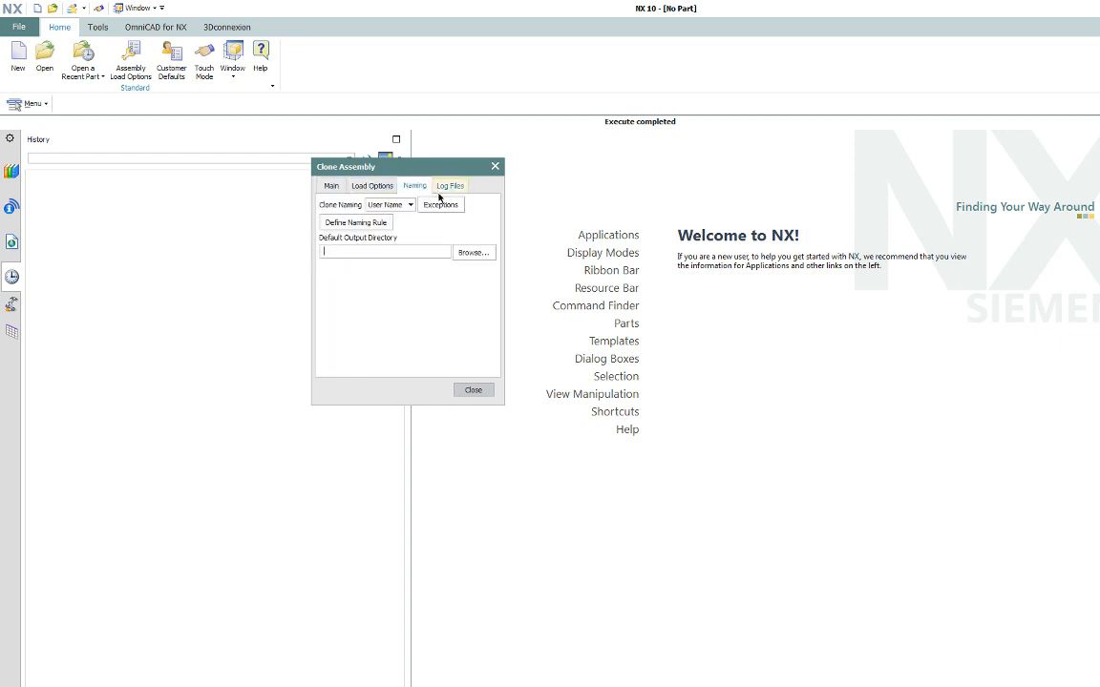
left_click(331, 186)
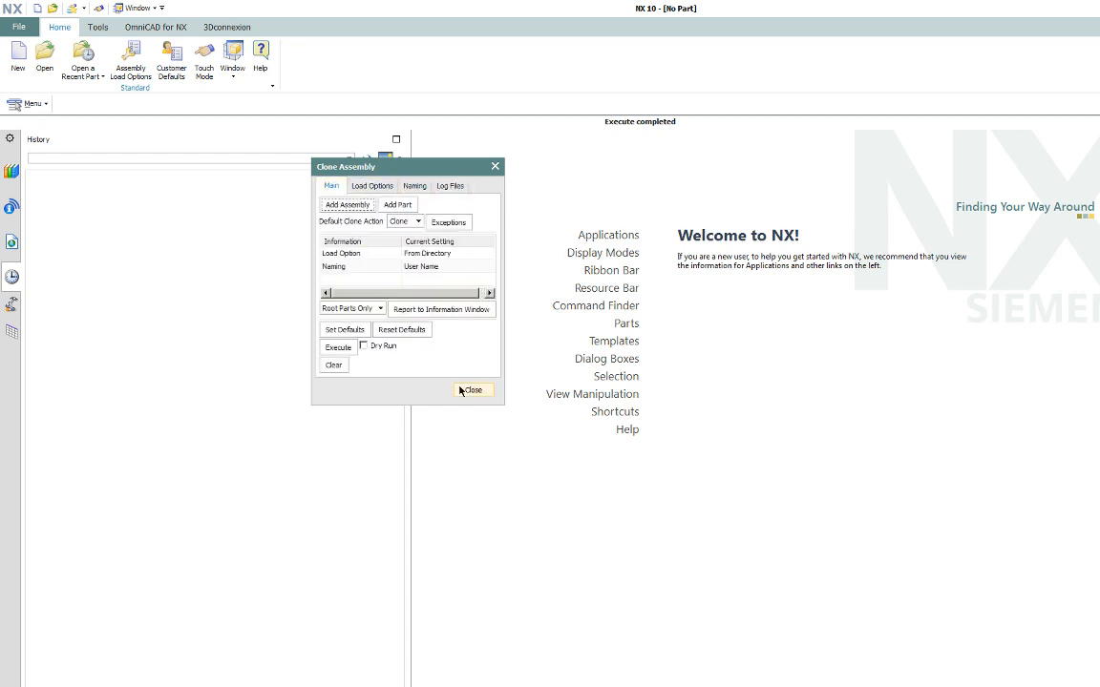
left_click(471, 390)
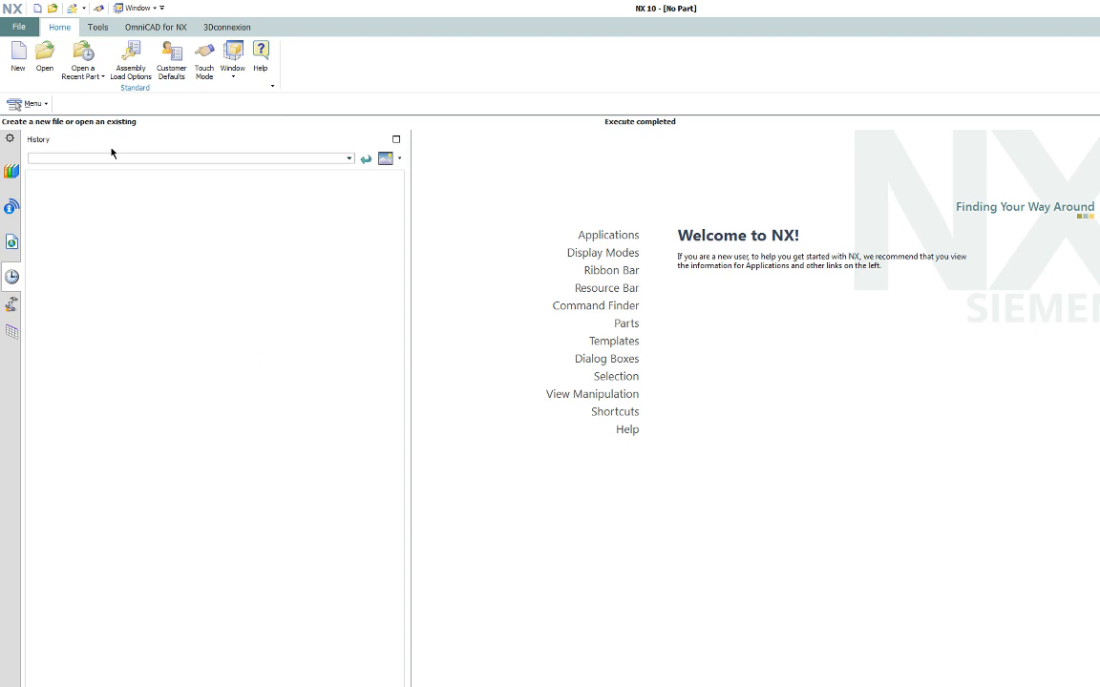
left_click(29, 103)
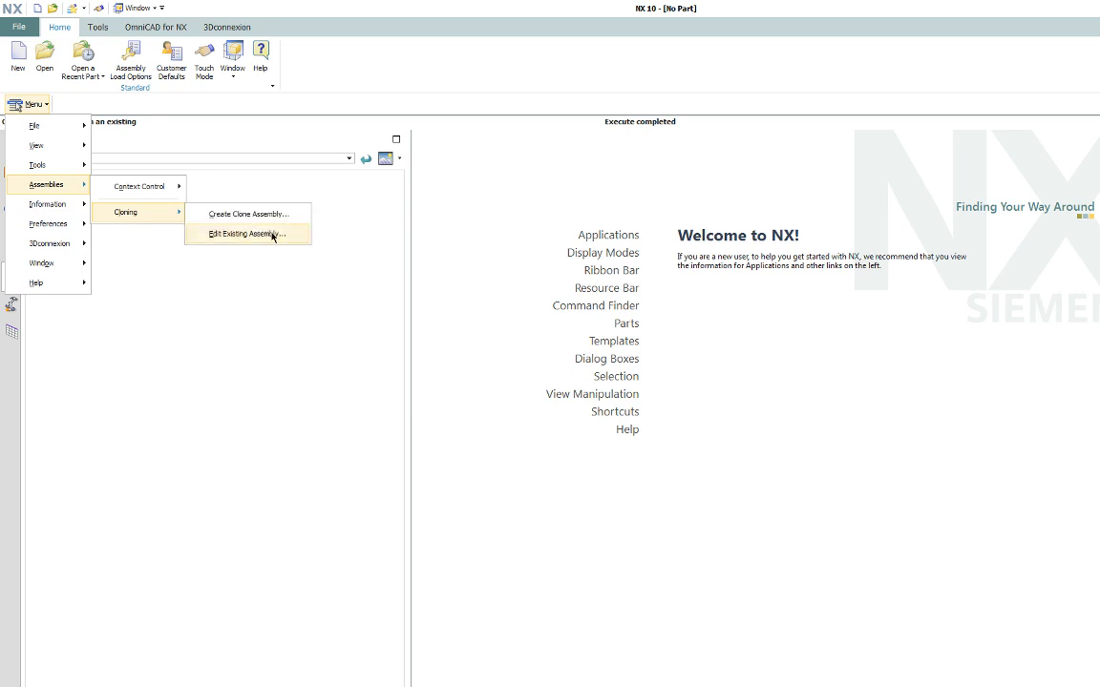
left_click(244, 235)
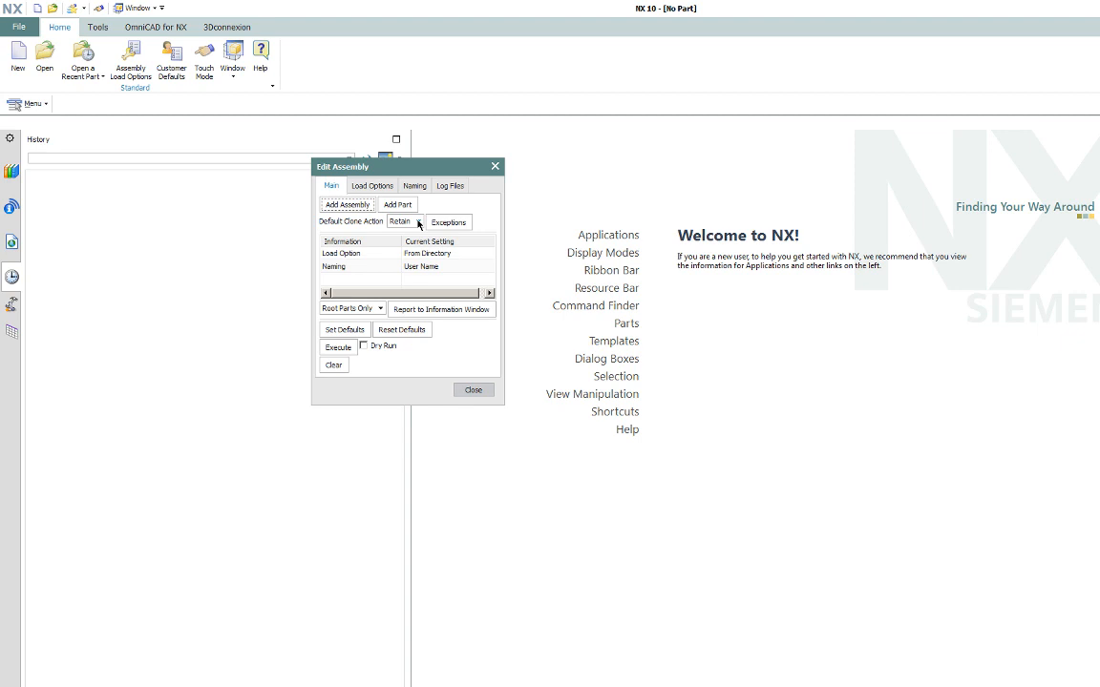
left_click(449, 221)
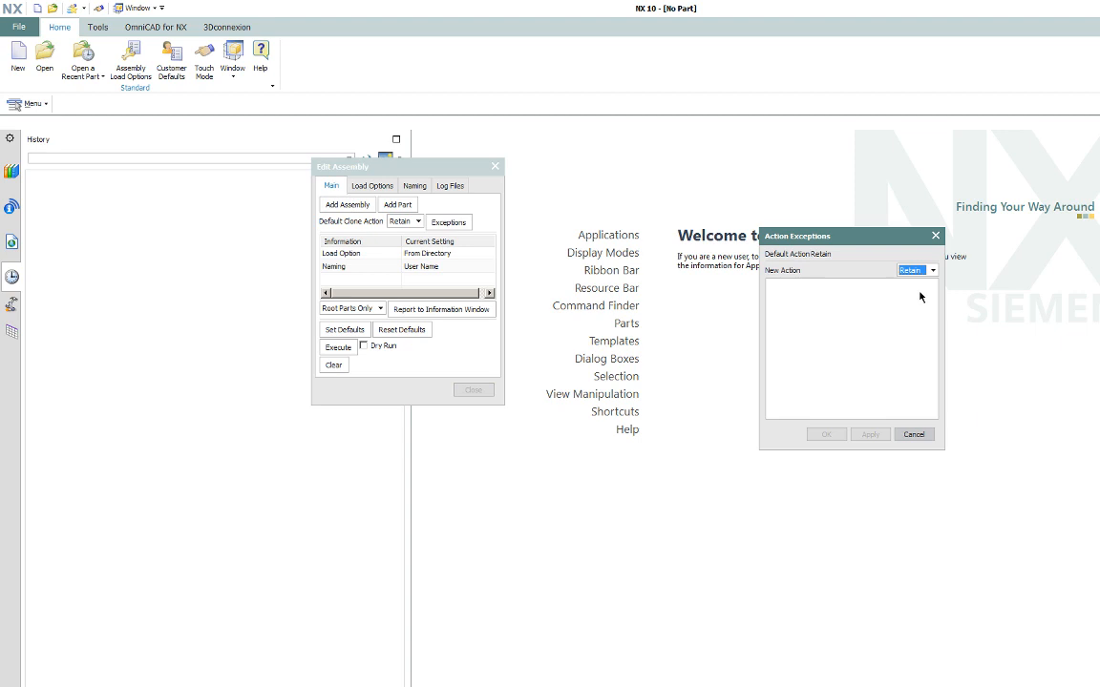
left_click(930, 270)
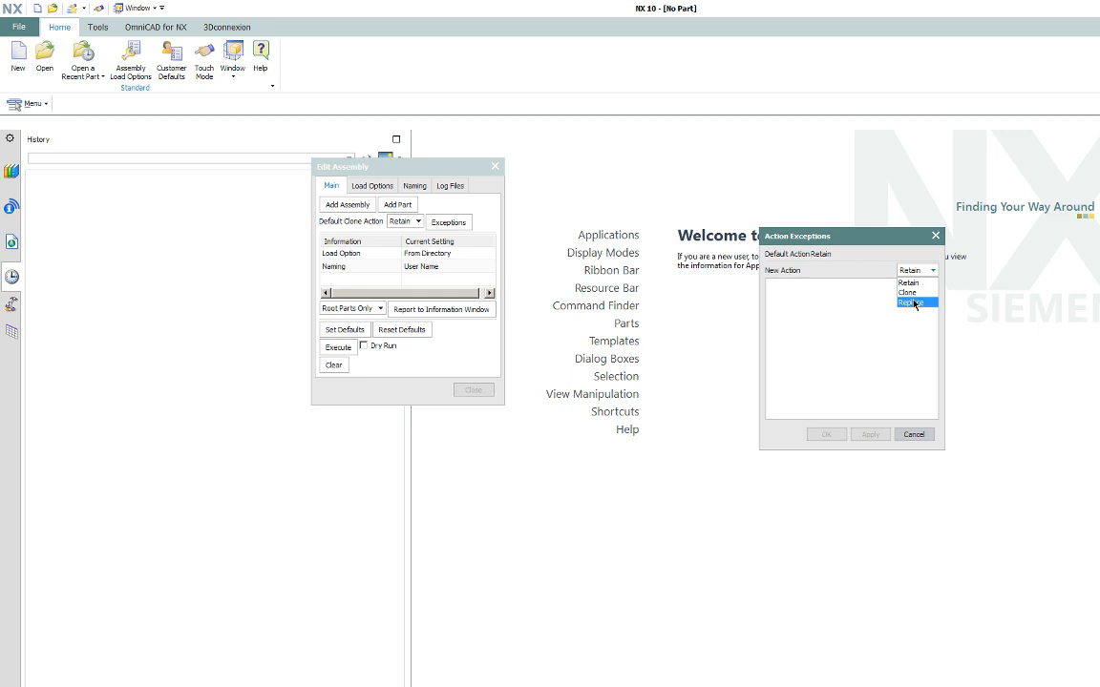
mouse_move(915, 306)
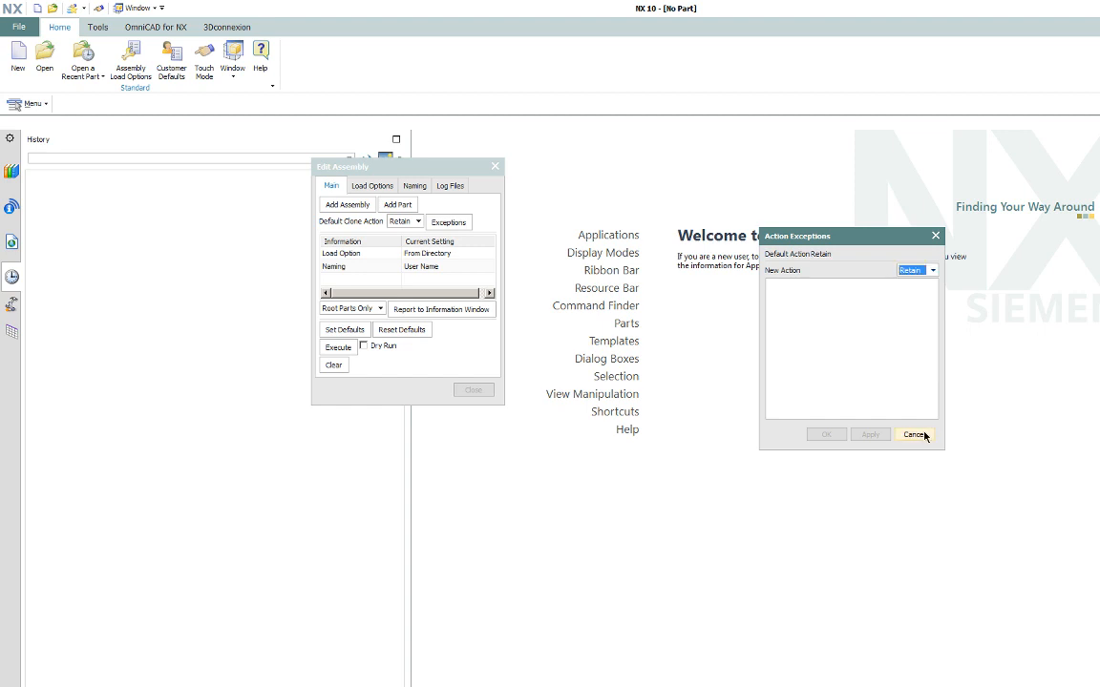
left_click(914, 434)
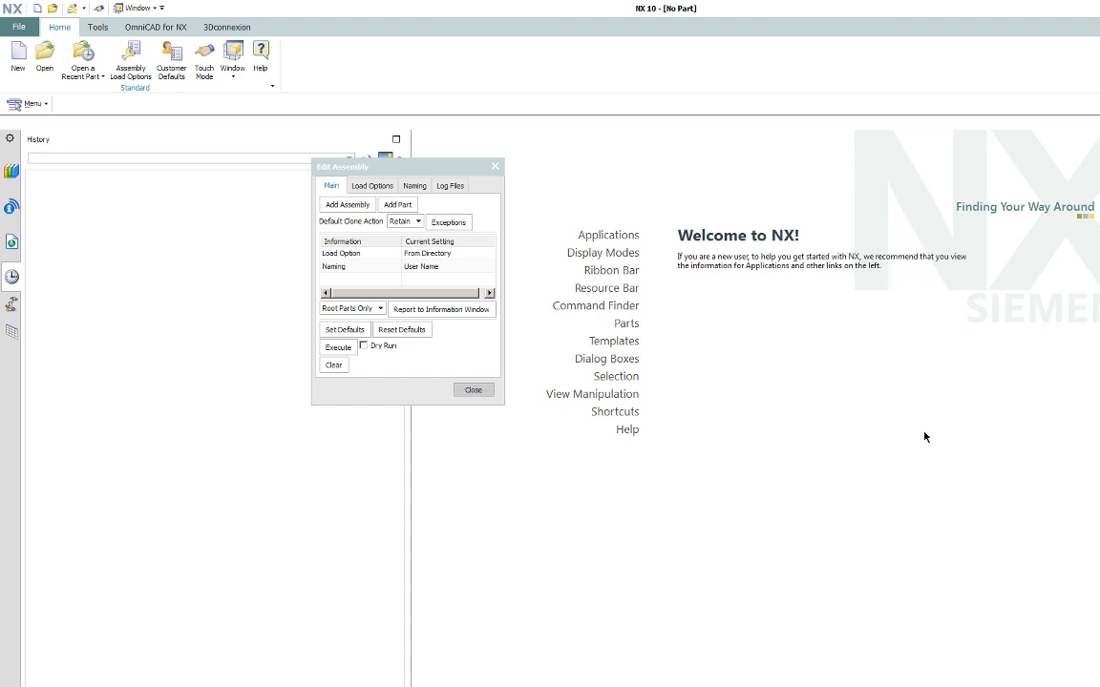
mouse_move(51, 177)
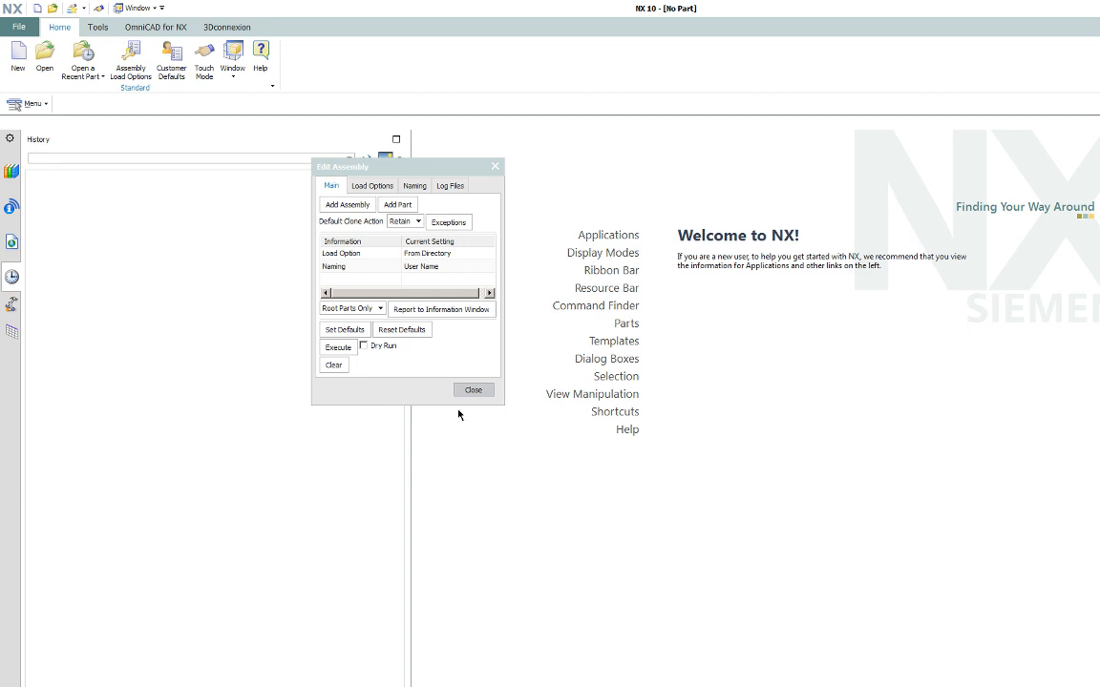
left_click(473, 390)
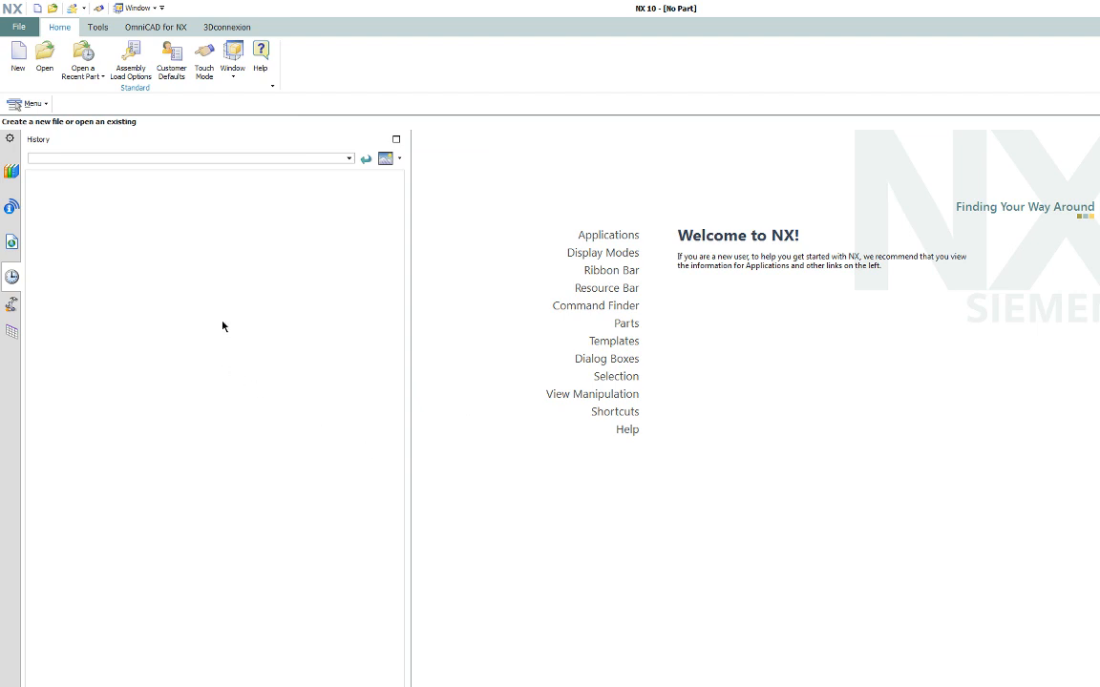